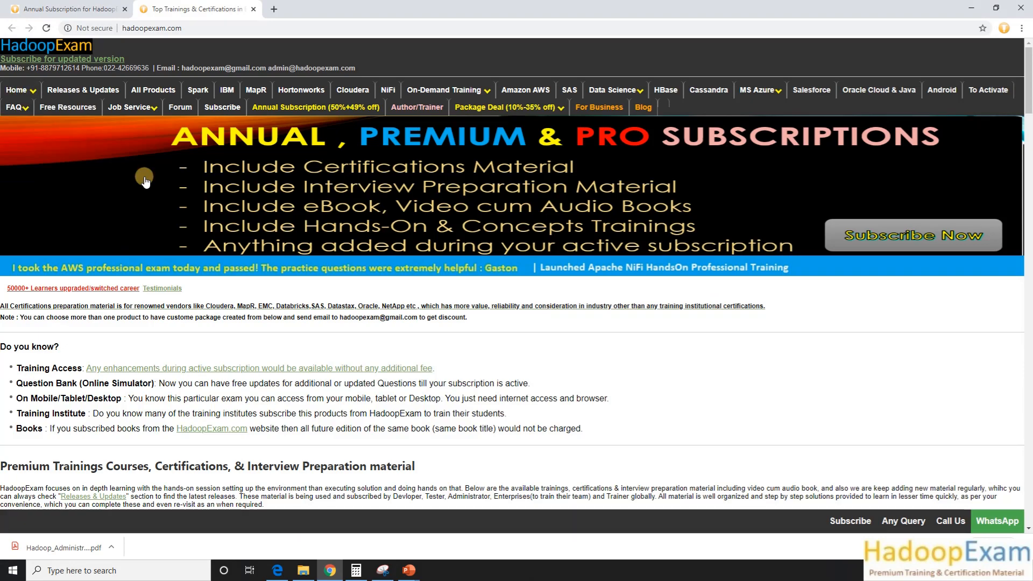
Scroll to Interview Preparation and reload the page to show the Hadoop Administrator book.
scroll("down", 3)
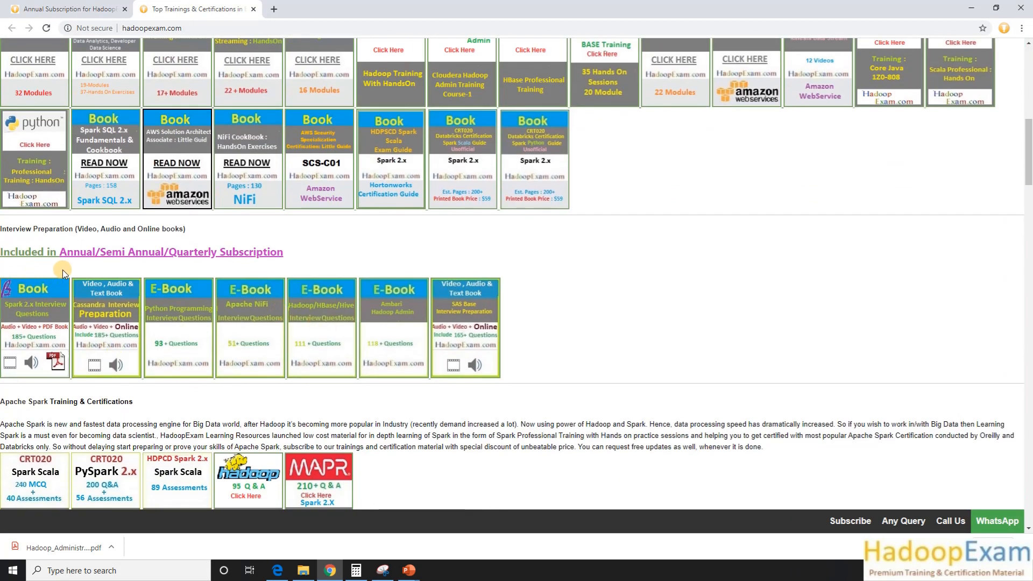
mouse_move(481, 310)
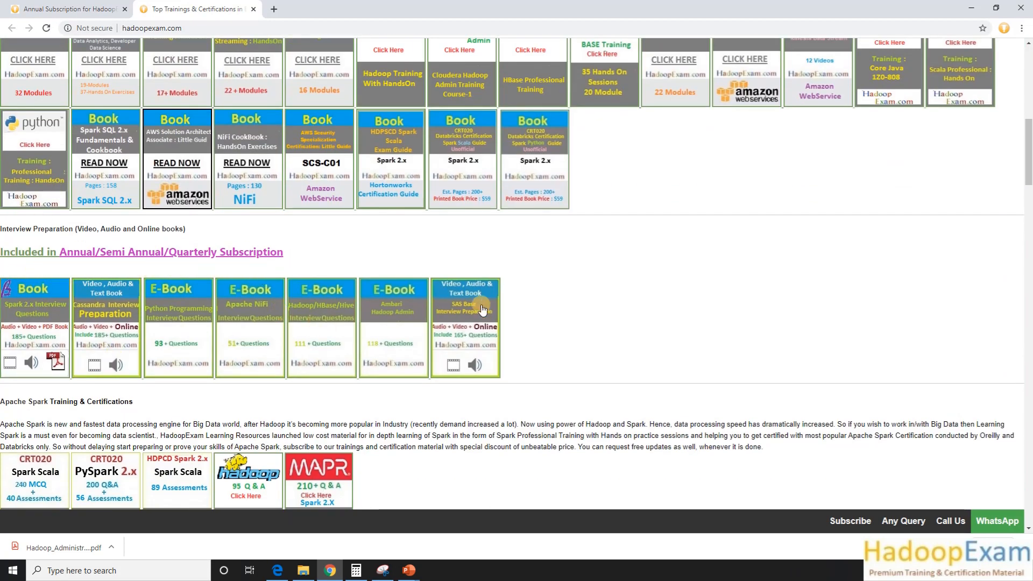
left_click(45, 28)
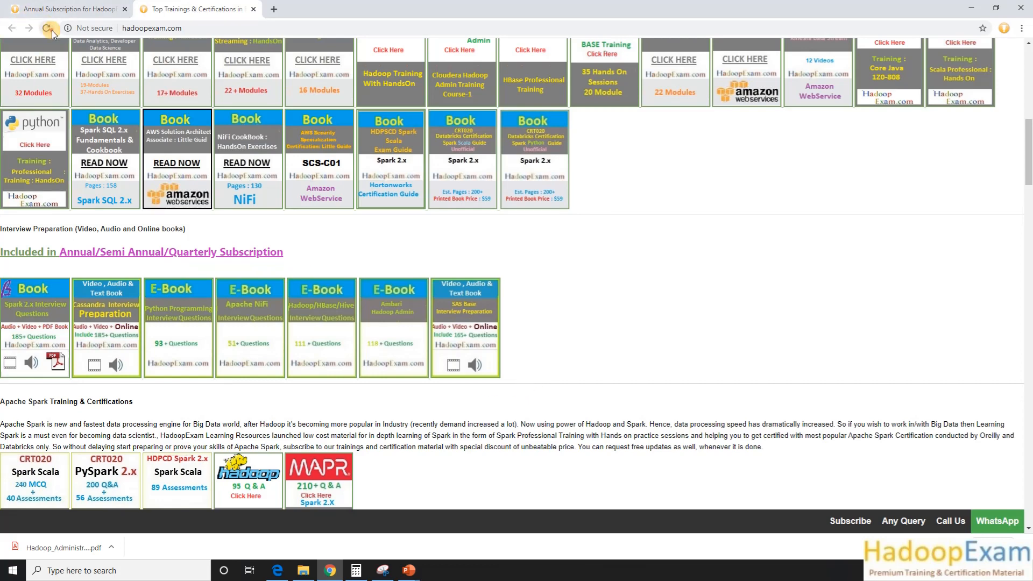
left_click(51, 29)
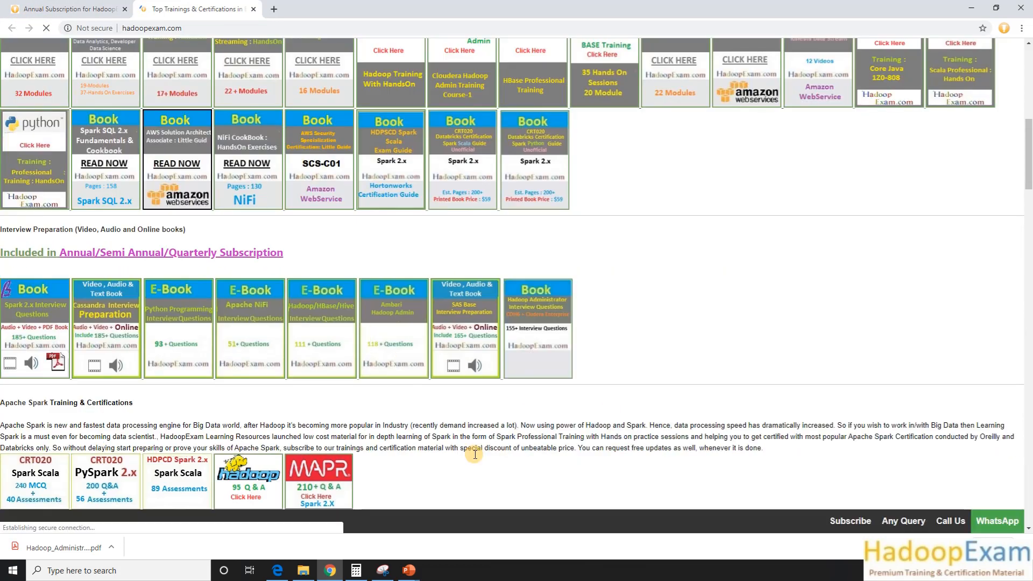
mouse_move(559, 366)
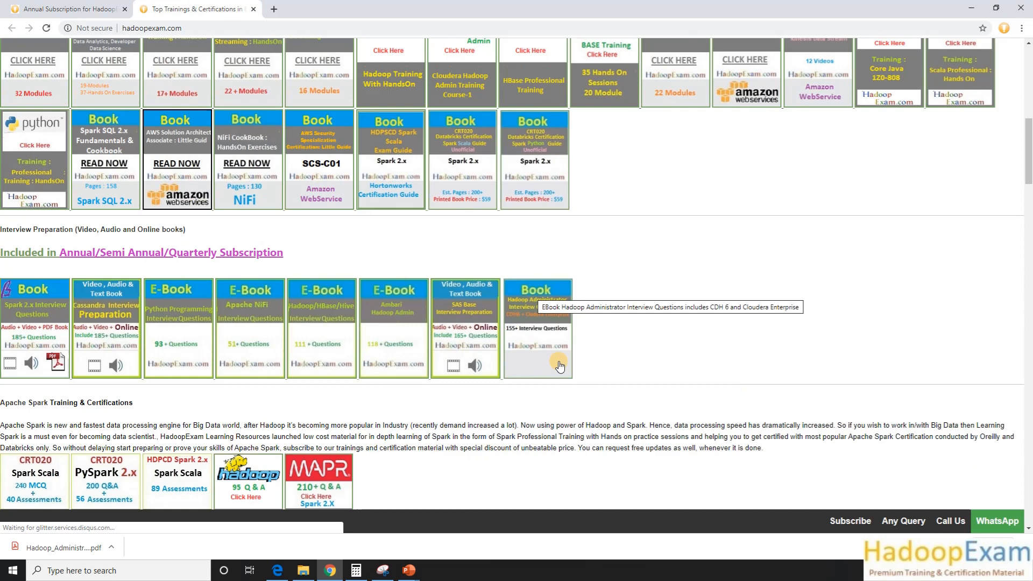
mouse_move(545, 333)
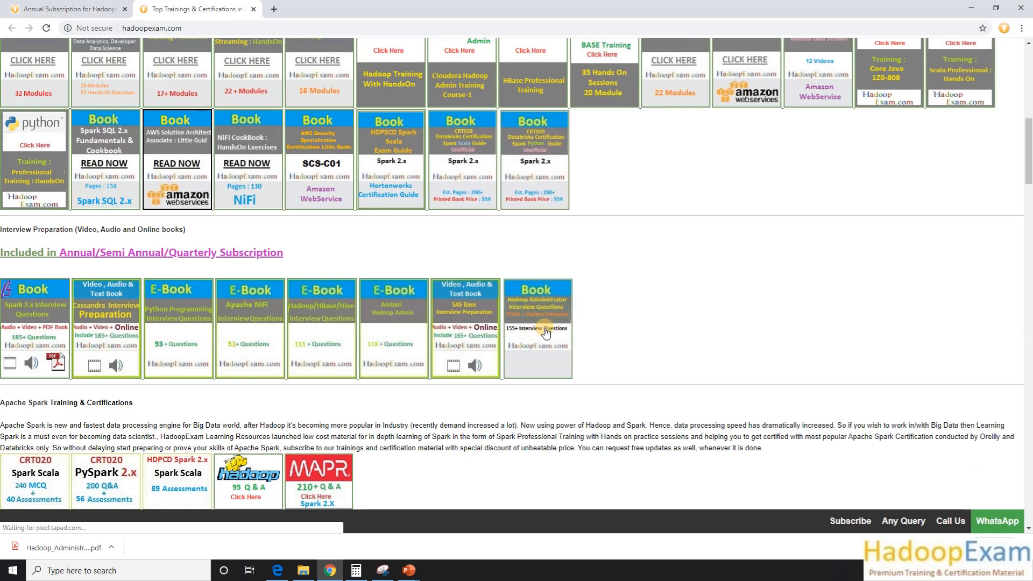
Open the Hadoop Administrator Interview Questions ebook page and bring its sample chapter and prices into view.
left_click(537, 328)
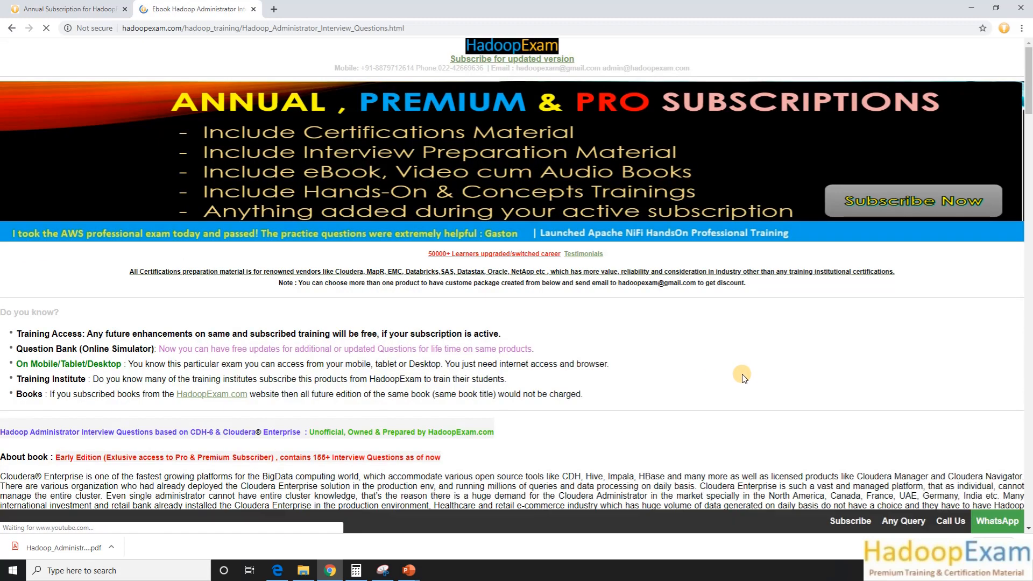
scroll("down", 3)
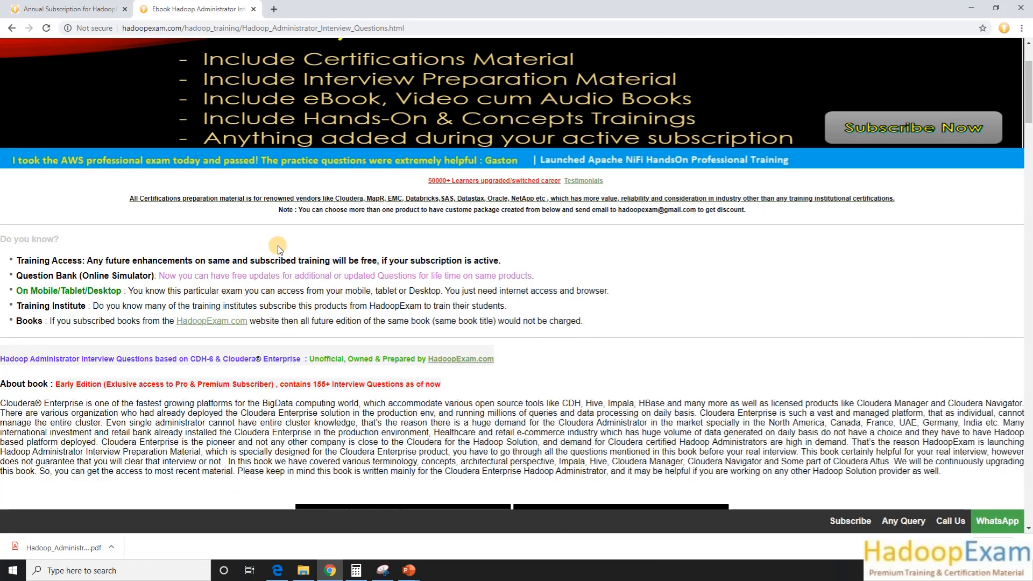
scroll("down", 3)
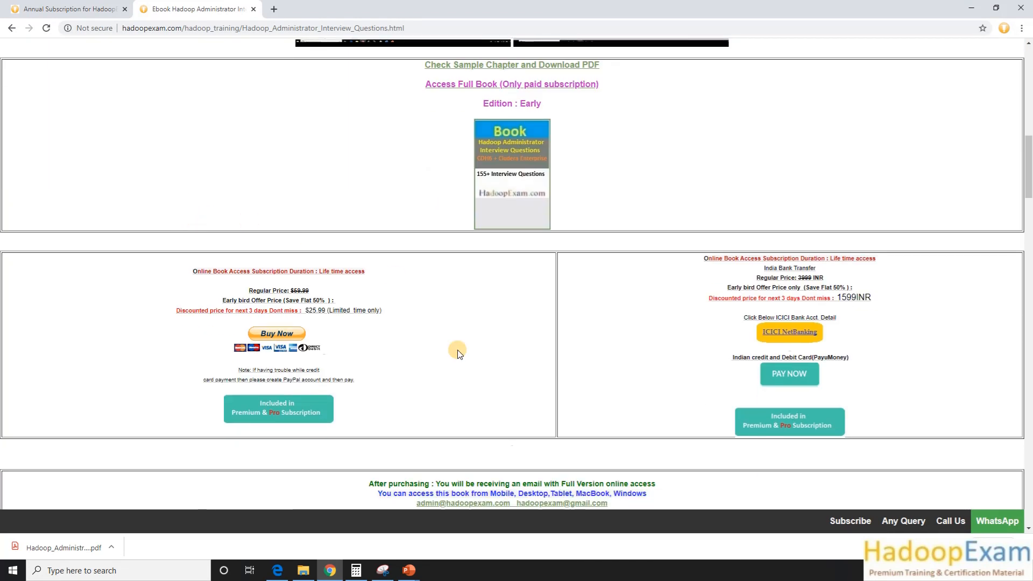
mouse_move(581, 380)
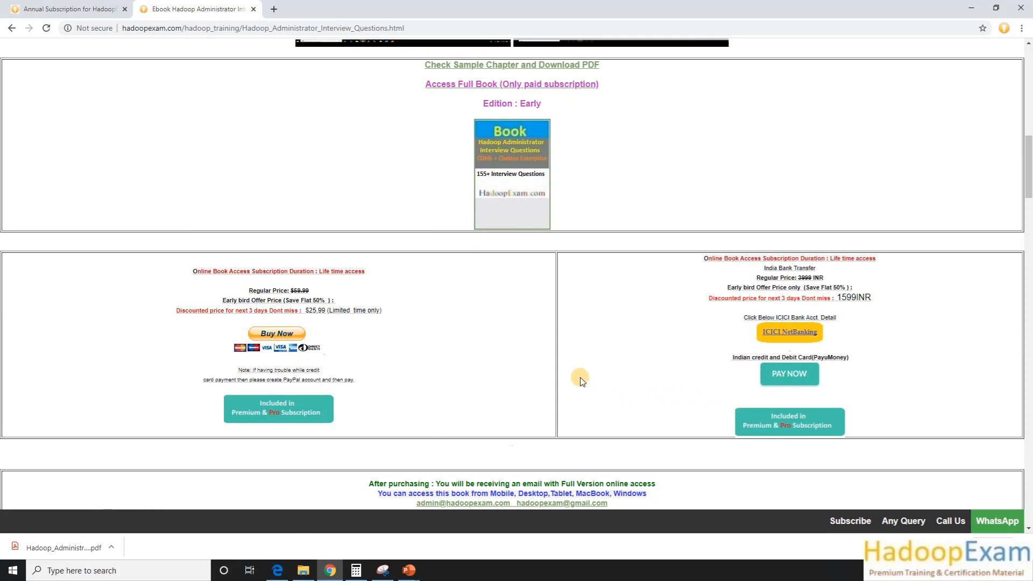
mouse_move(491, 338)
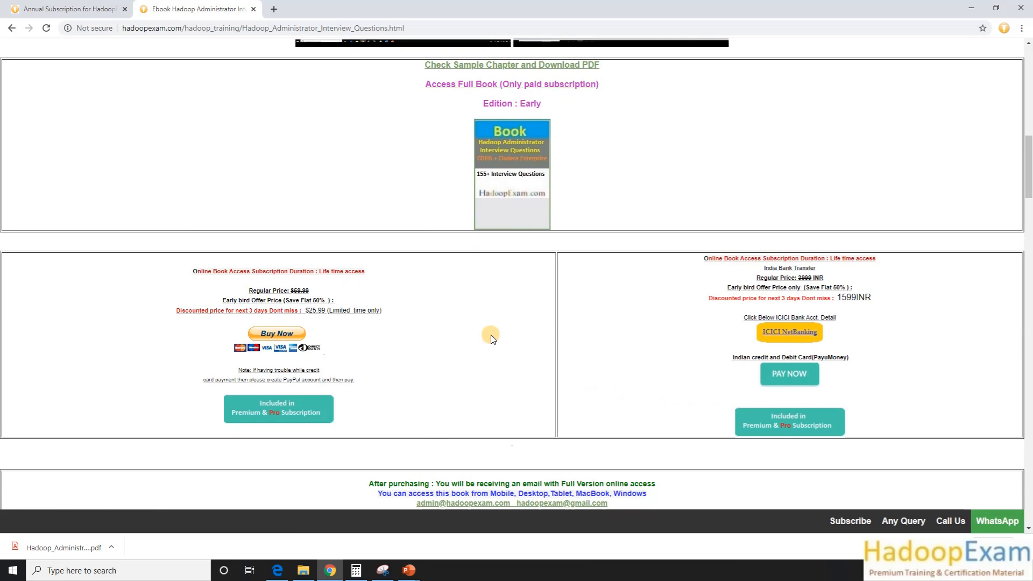
mouse_move(452, 435)
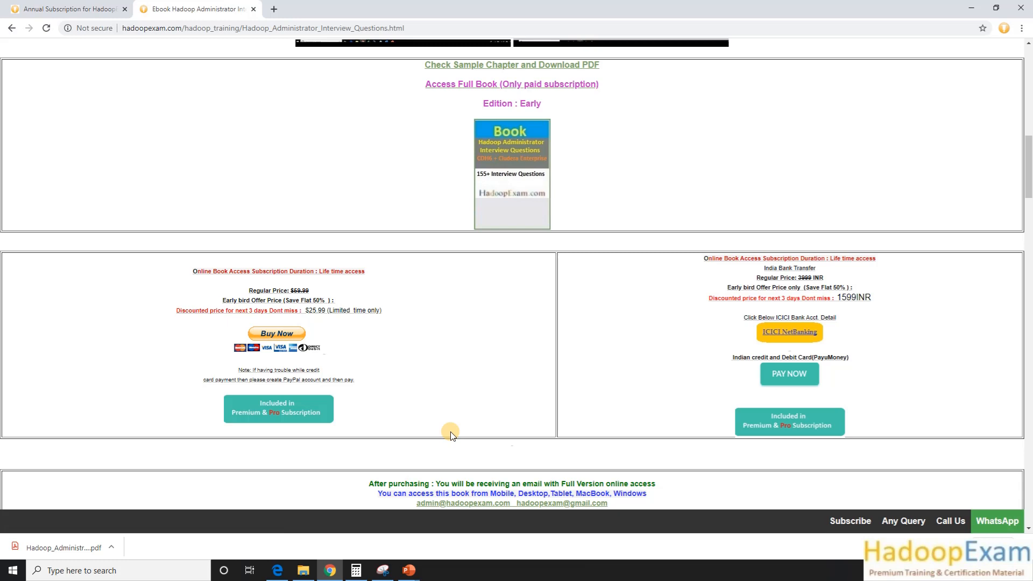
mouse_move(273, 421)
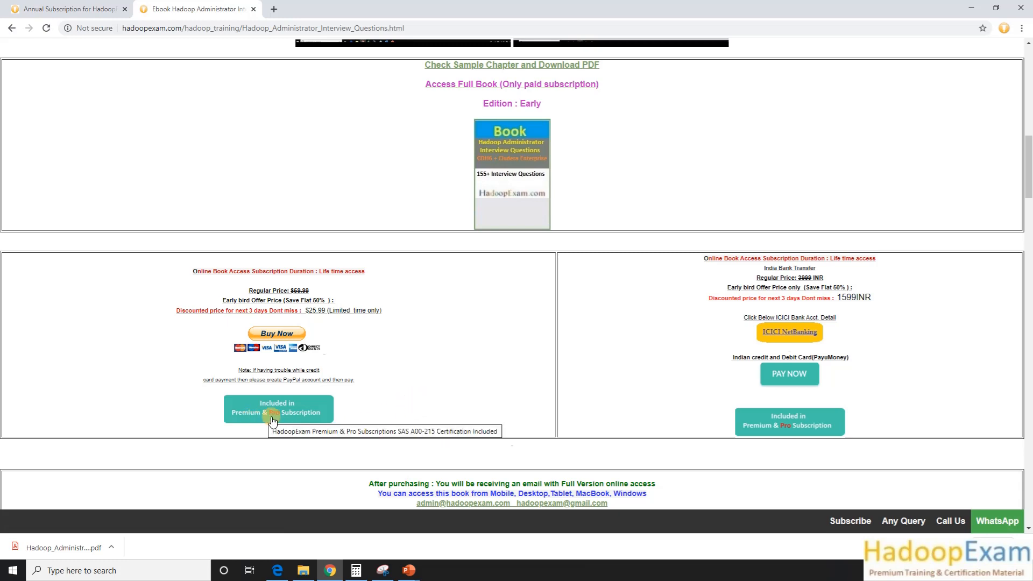
scroll("up", 3)
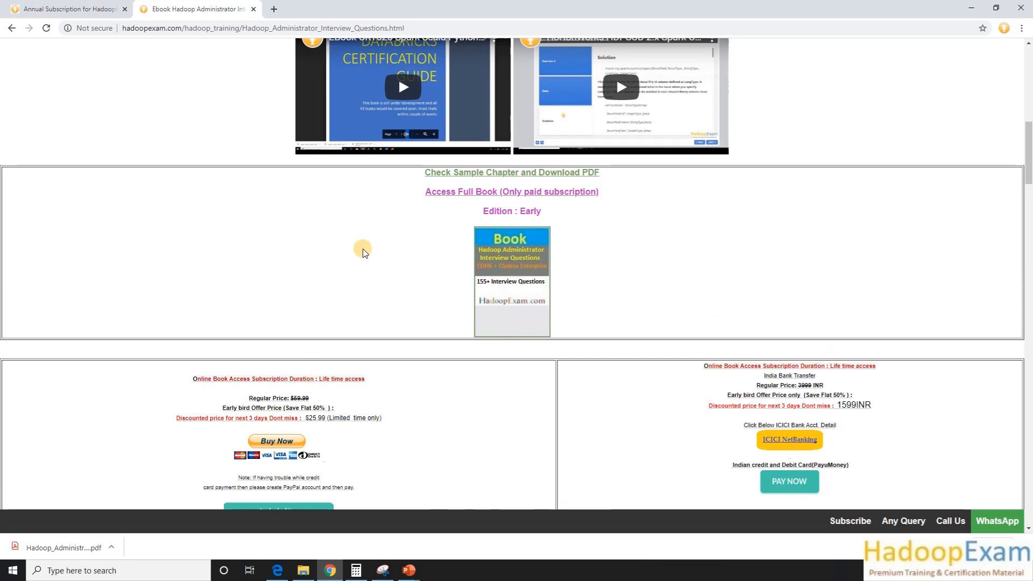
mouse_move(518, 175)
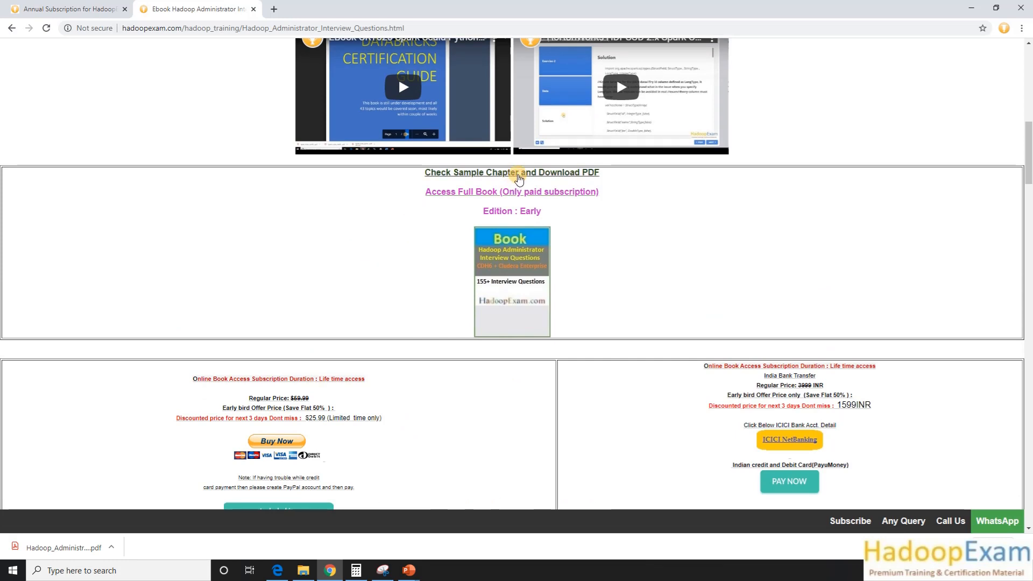
mouse_move(504, 178)
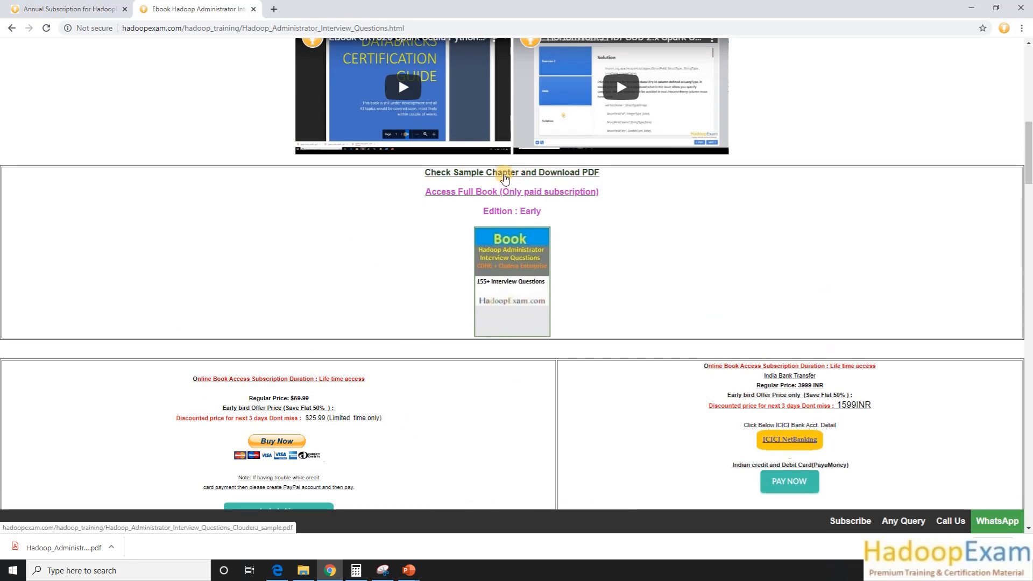
Open the ebook's sample chapter PDF and scroll through its first pages.
left_click(511, 172)
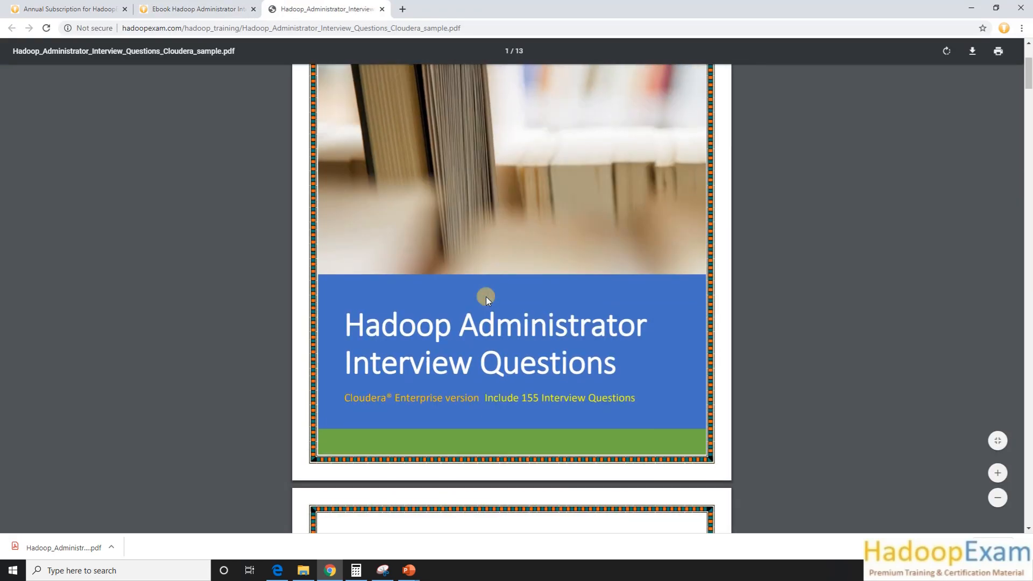
scroll("down", 3)
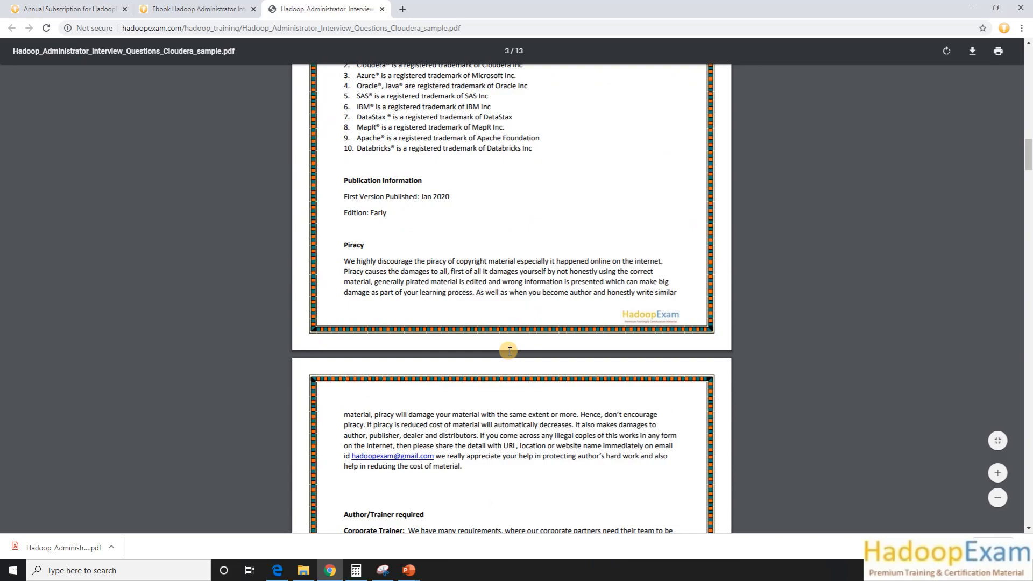
scroll("down", 3)
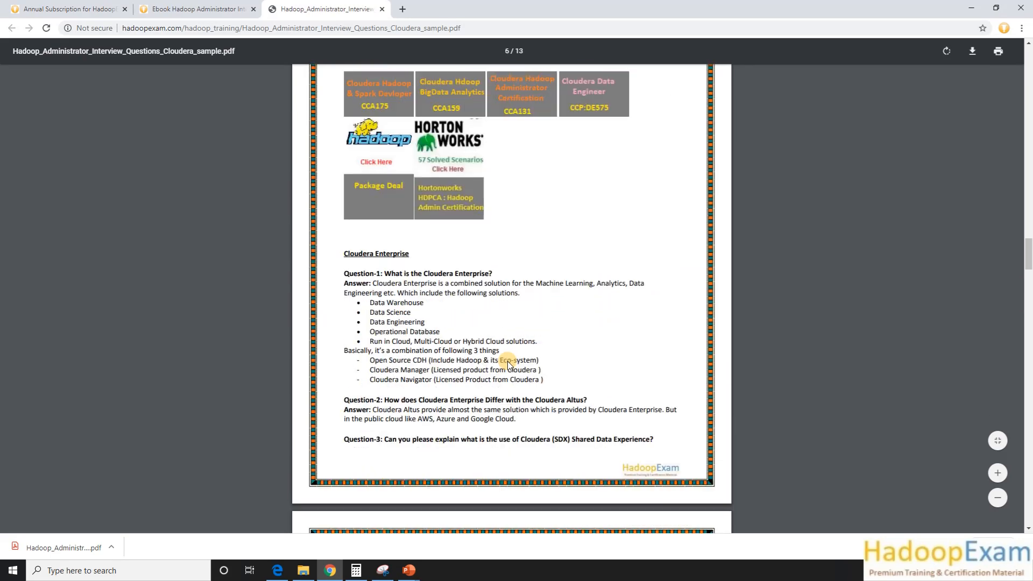
scroll("down", 3)
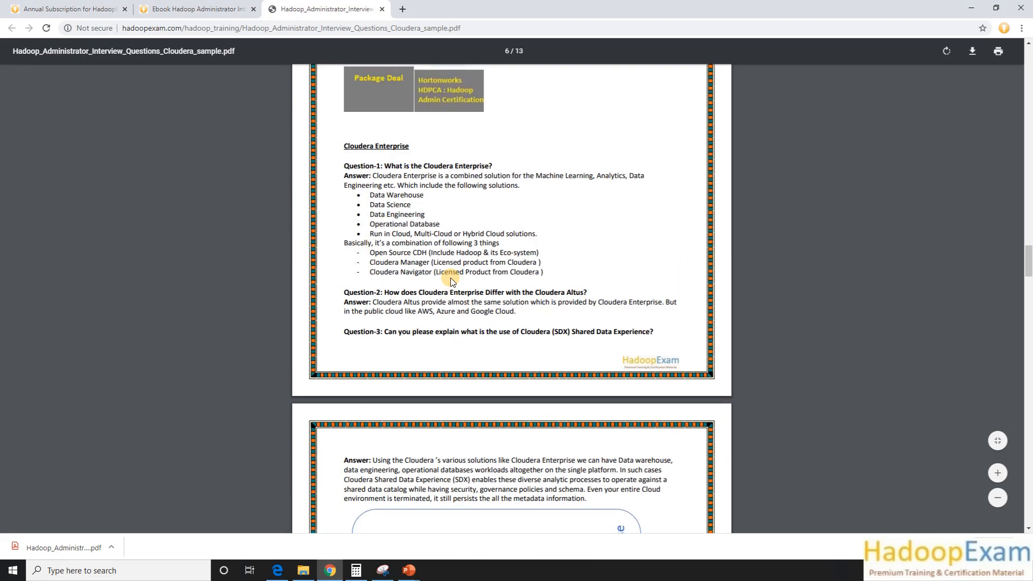
Fit the page to the window and read on to the Hive and Impala answers on page 11.
left_click(997, 440)
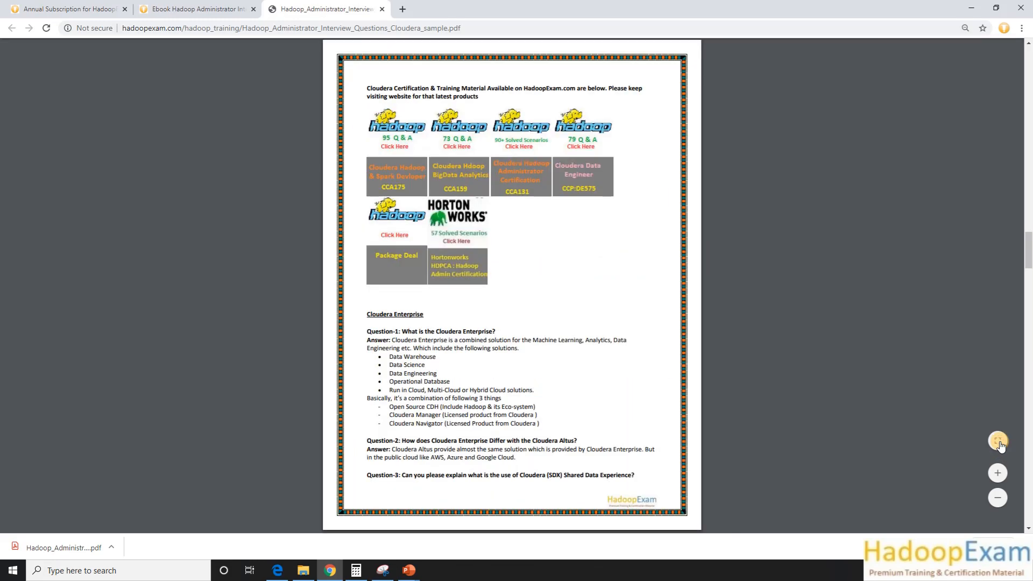
scroll("down", 3)
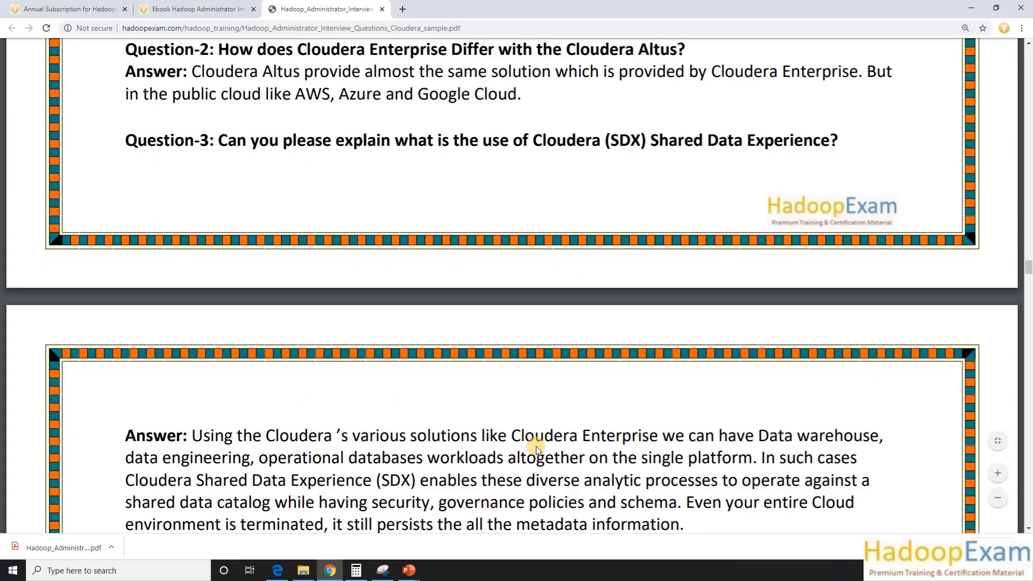
scroll("down", 3)
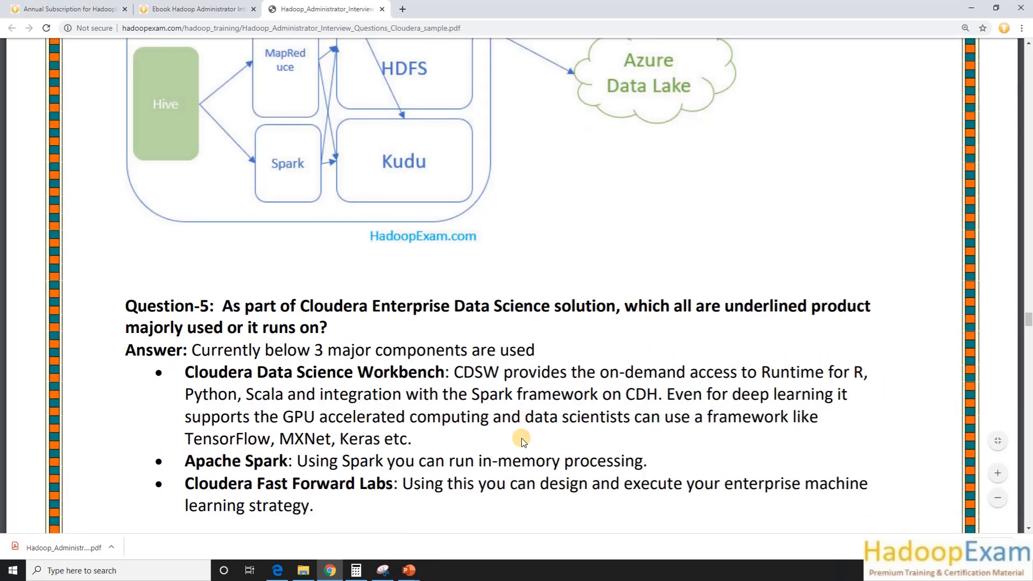
scroll("down", 3)
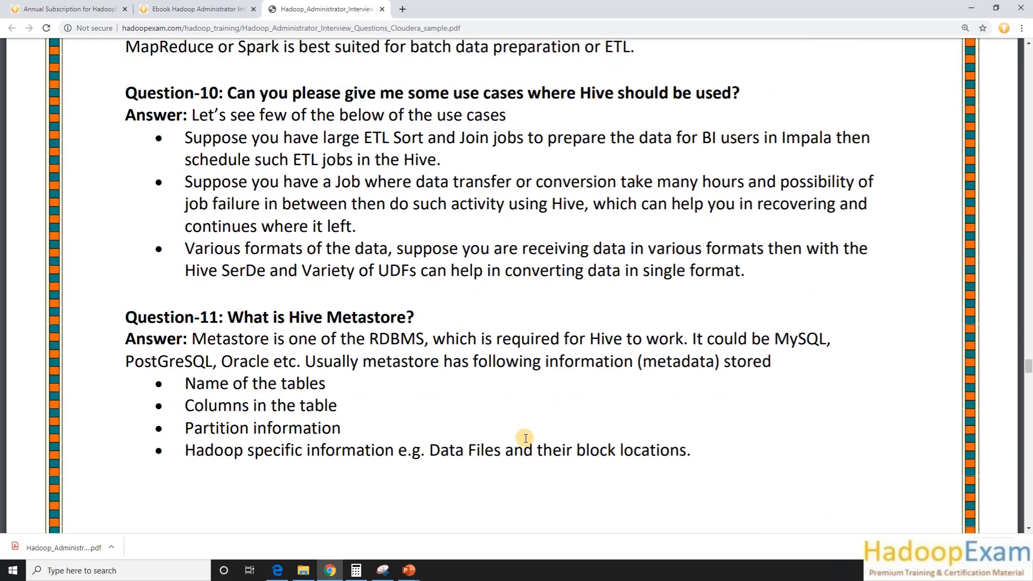
scroll("down", 3)
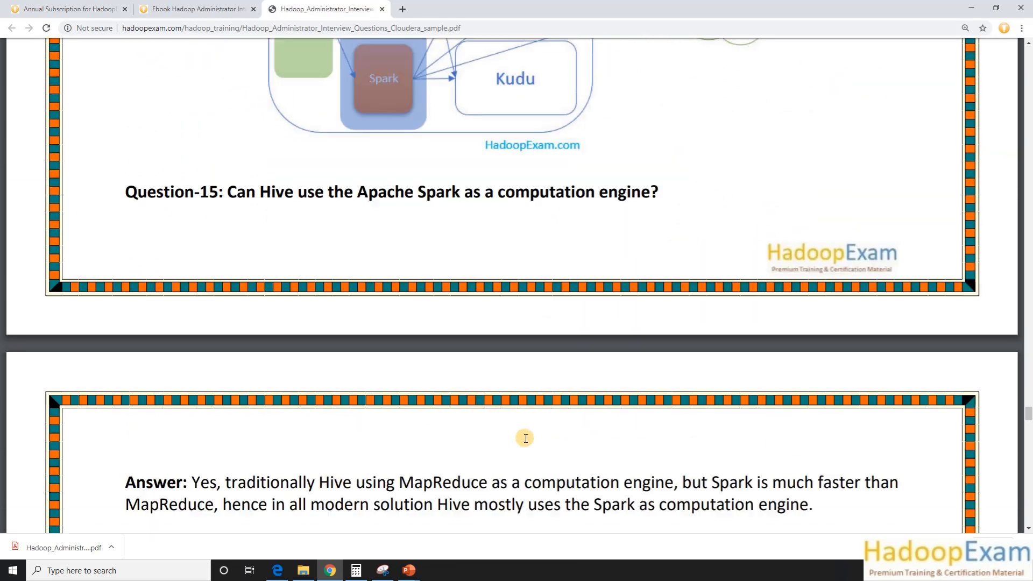
scroll("down", 3)
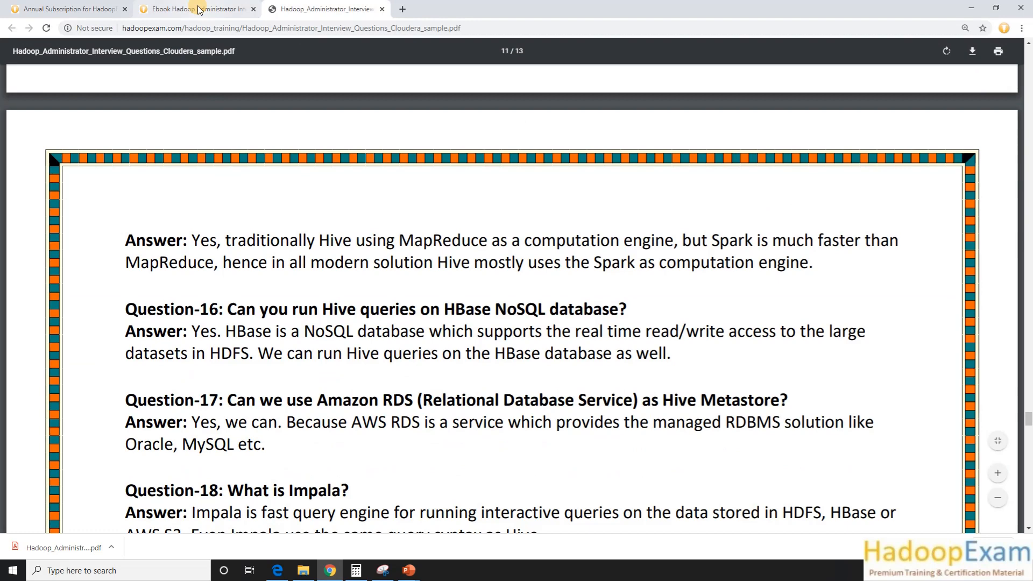
left_click(195, 9)
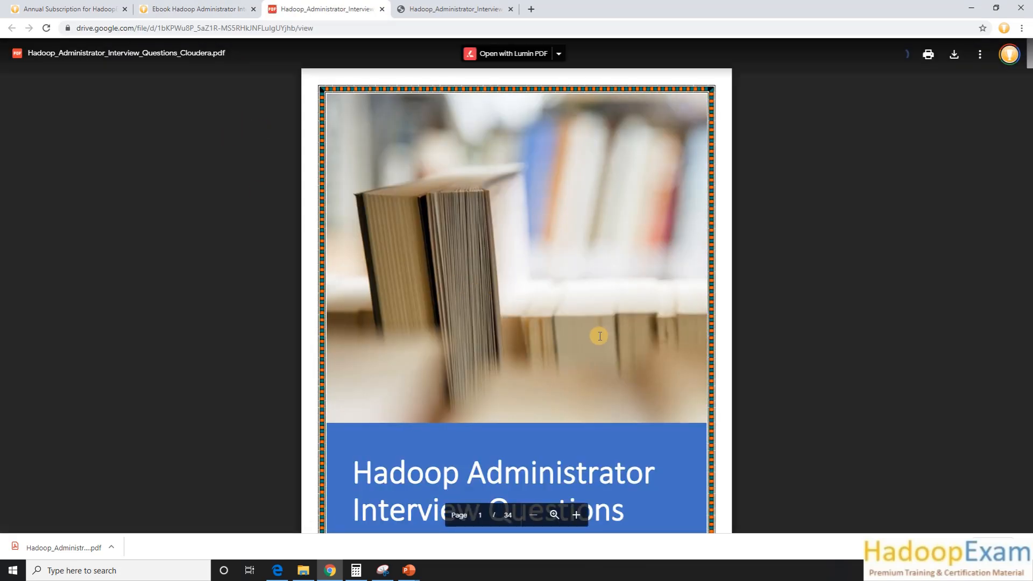
Page through the full book's cover, copyright notes and trending skills down to page 5.
scroll("down", 3)
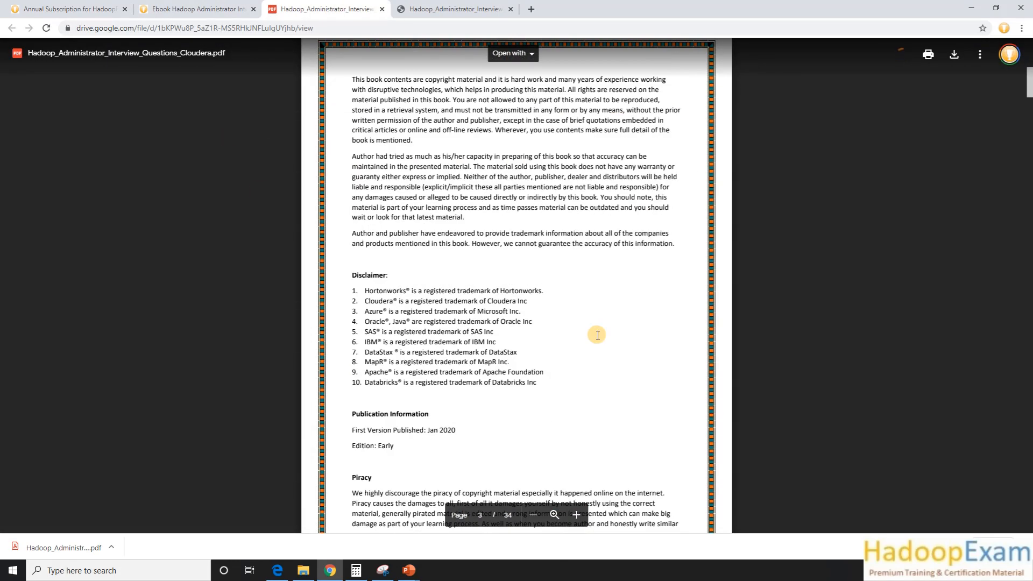
scroll("down", 3)
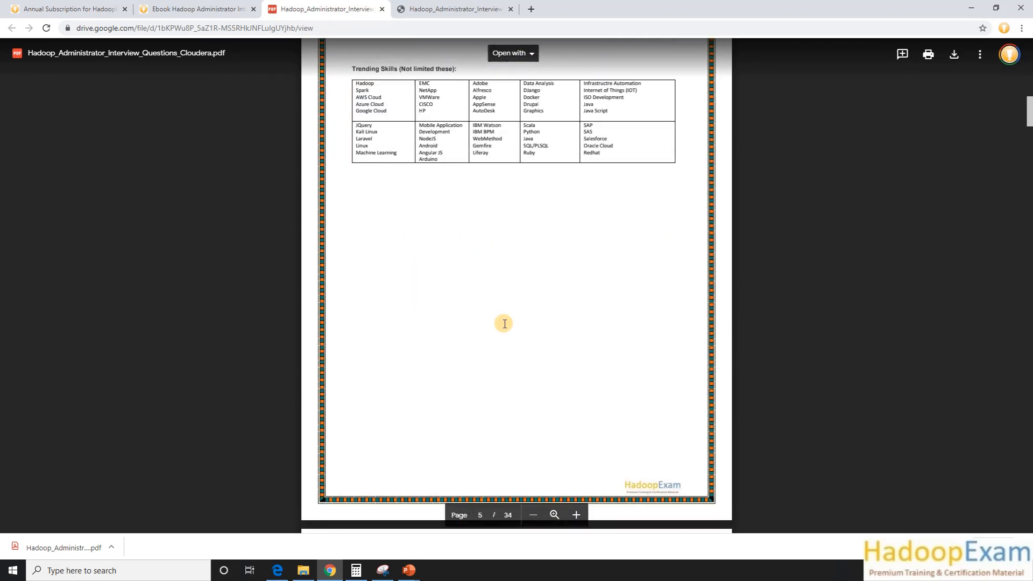
scroll("down", 3)
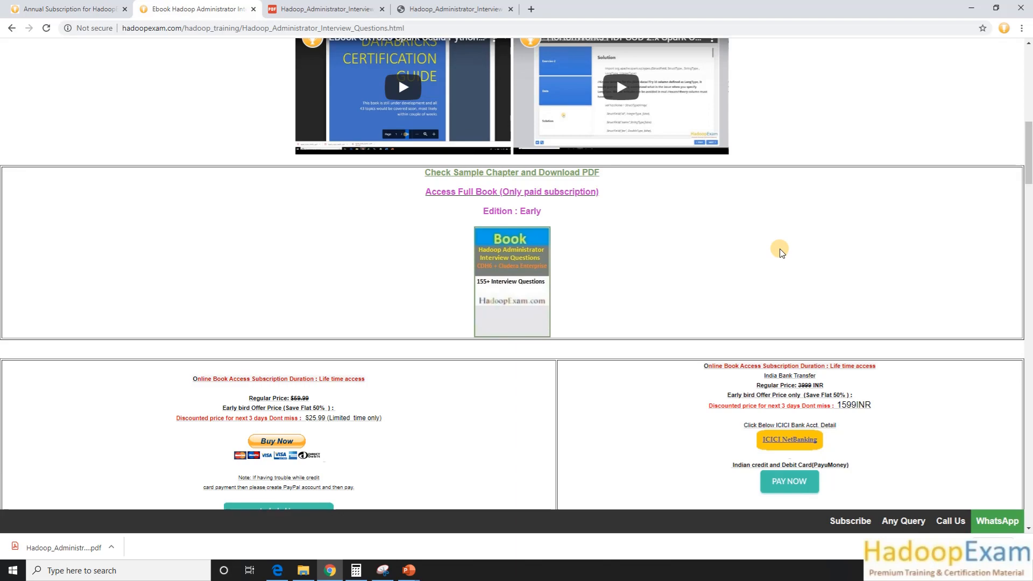
mouse_move(750, 270)
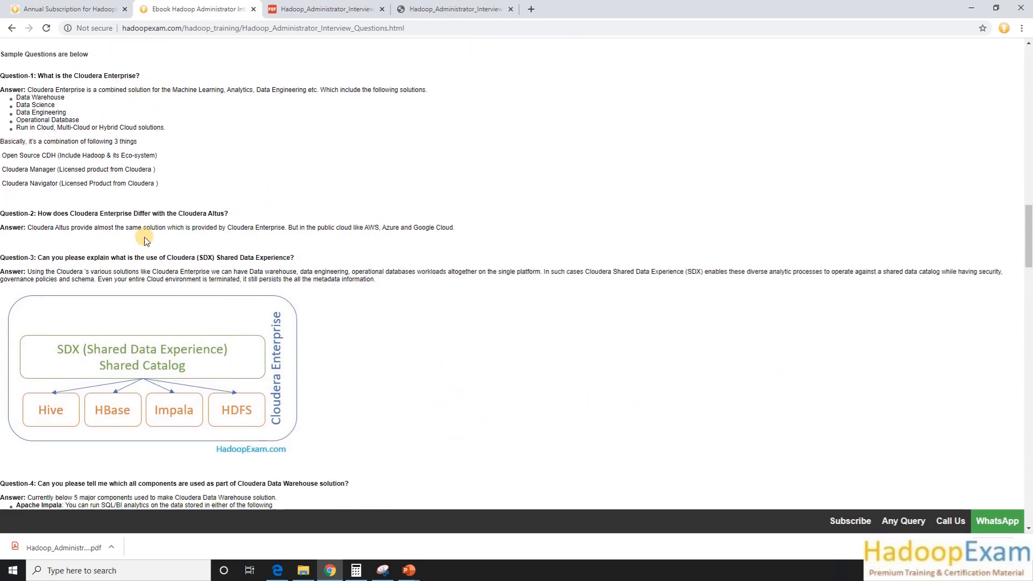
Scroll through the ebook page's pricing, sample questions and About book description.
scroll("down", 3)
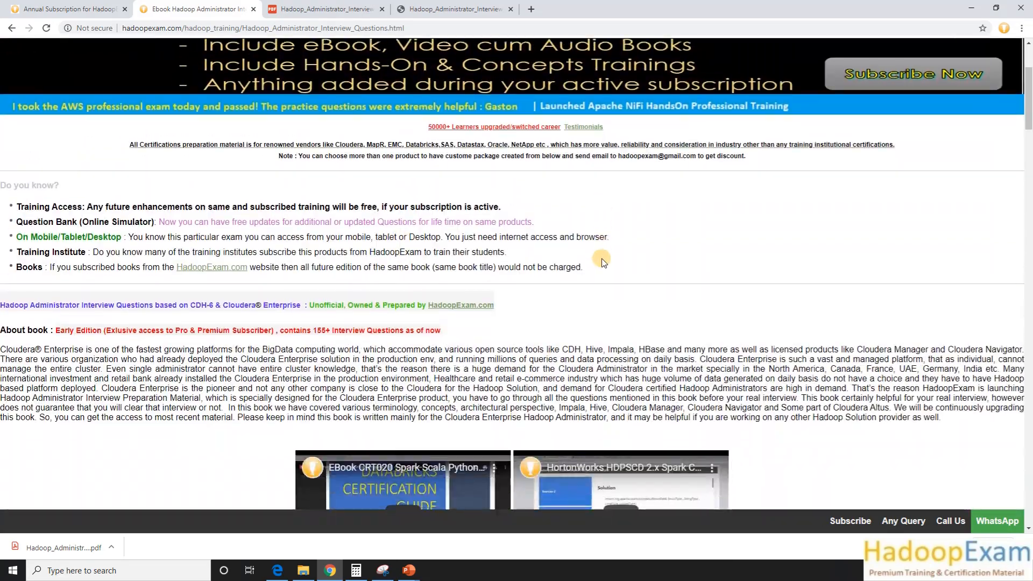
scroll("down", 3)
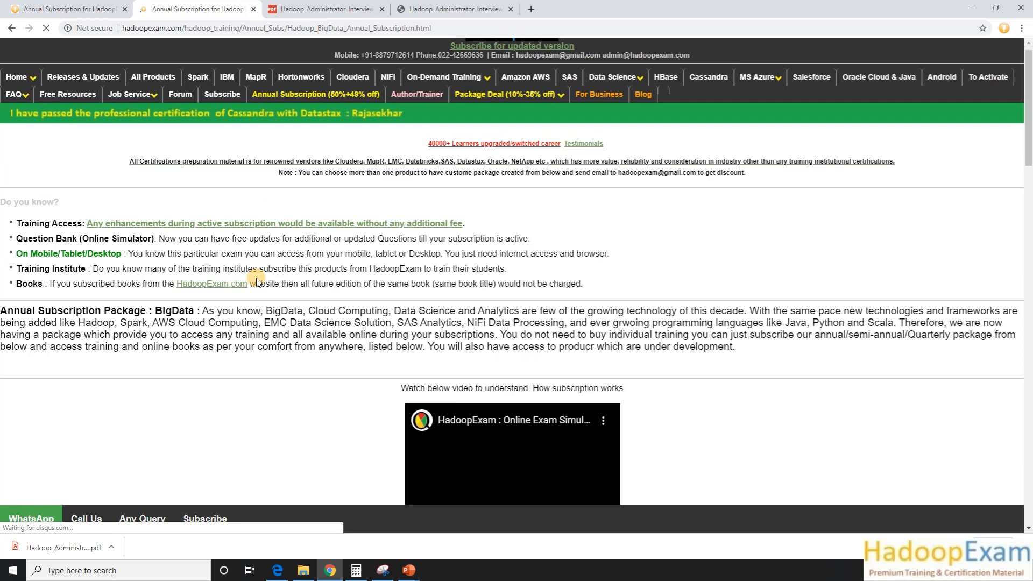
Scroll through the subscription plan table and the certification, training and ebook accordion lists.
scroll("down", 3)
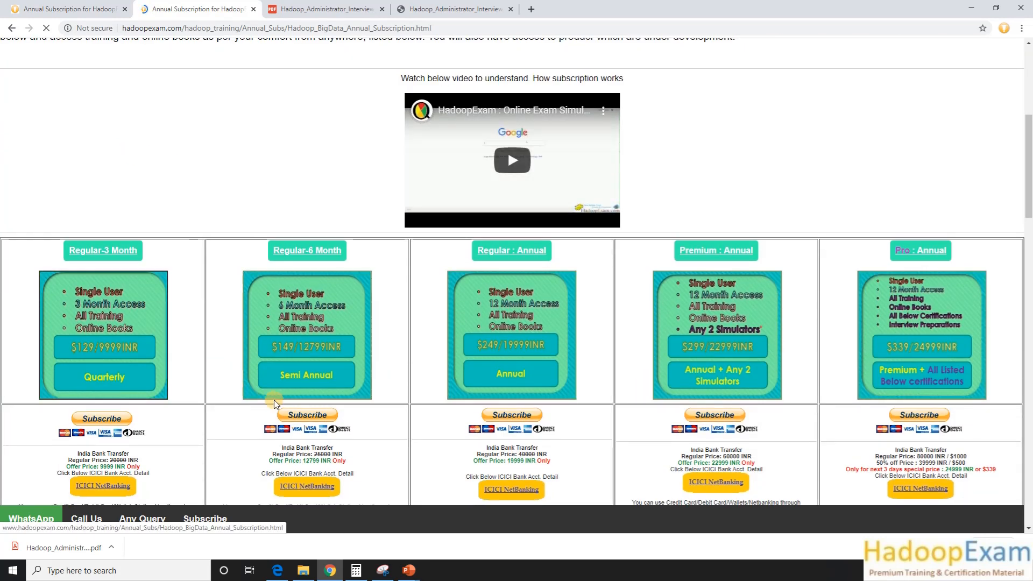
scroll("down", 3)
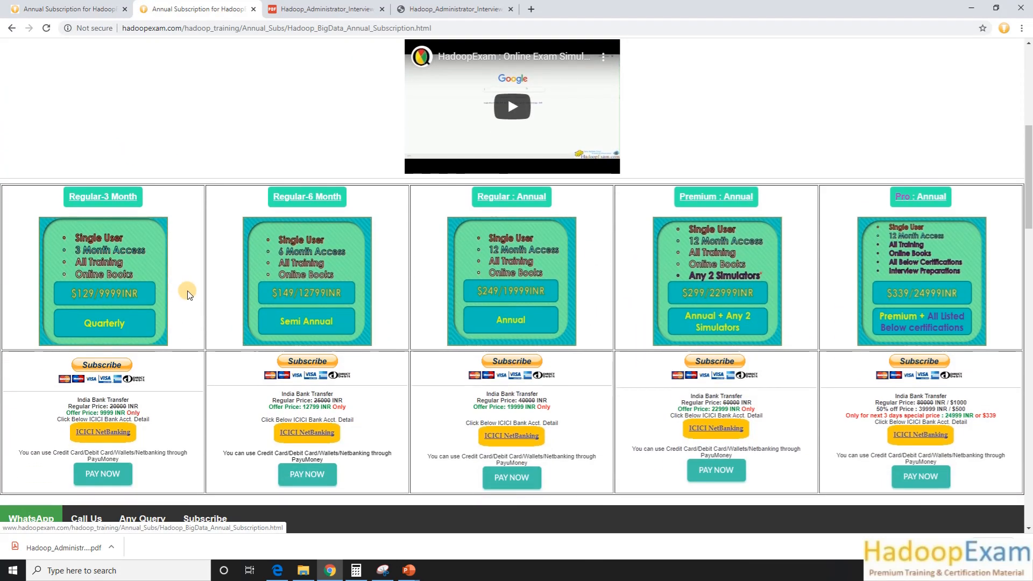
scroll("down", 3)
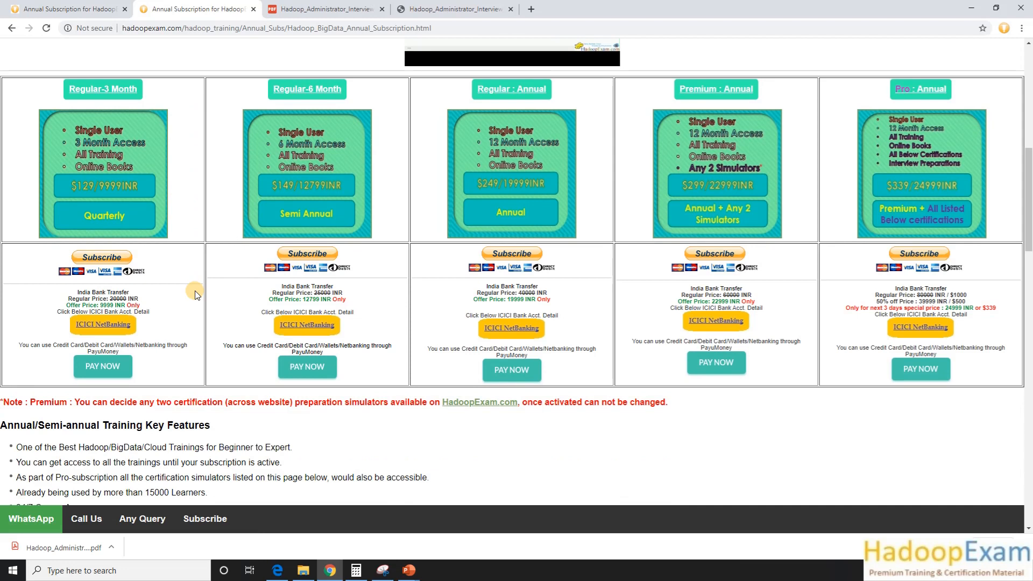
mouse_move(226, 315)
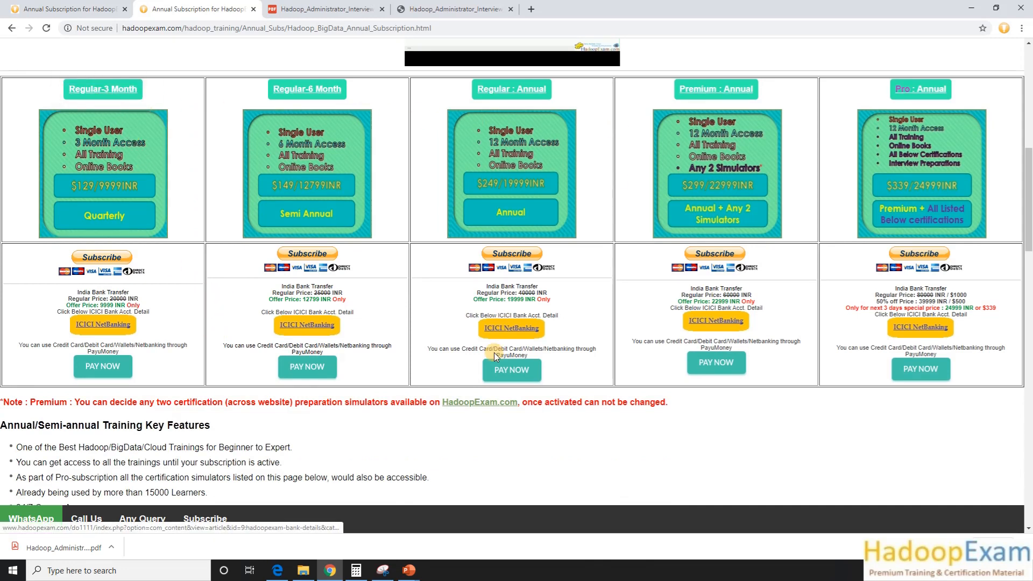
scroll("down", 3)
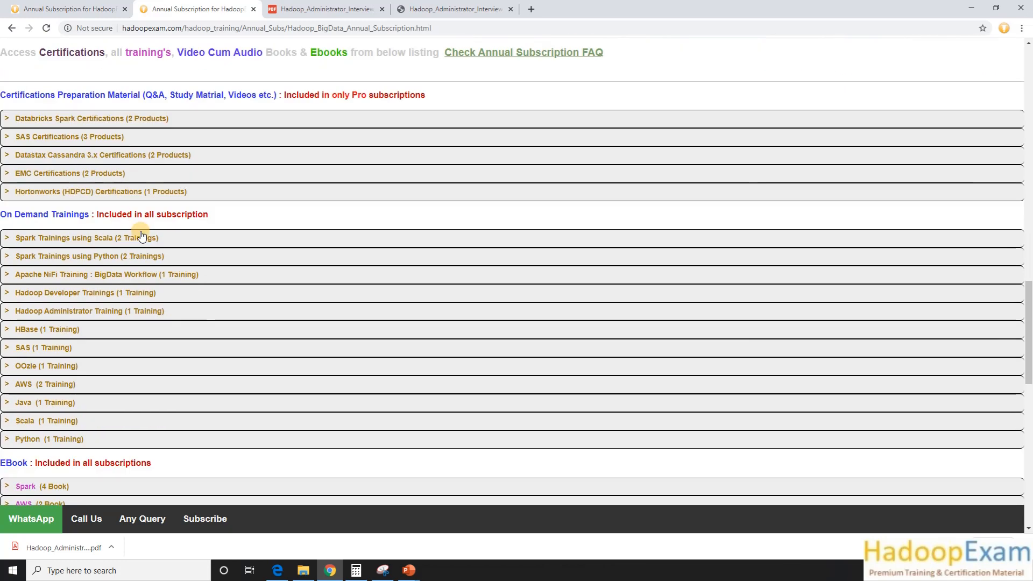
scroll("down", 3)
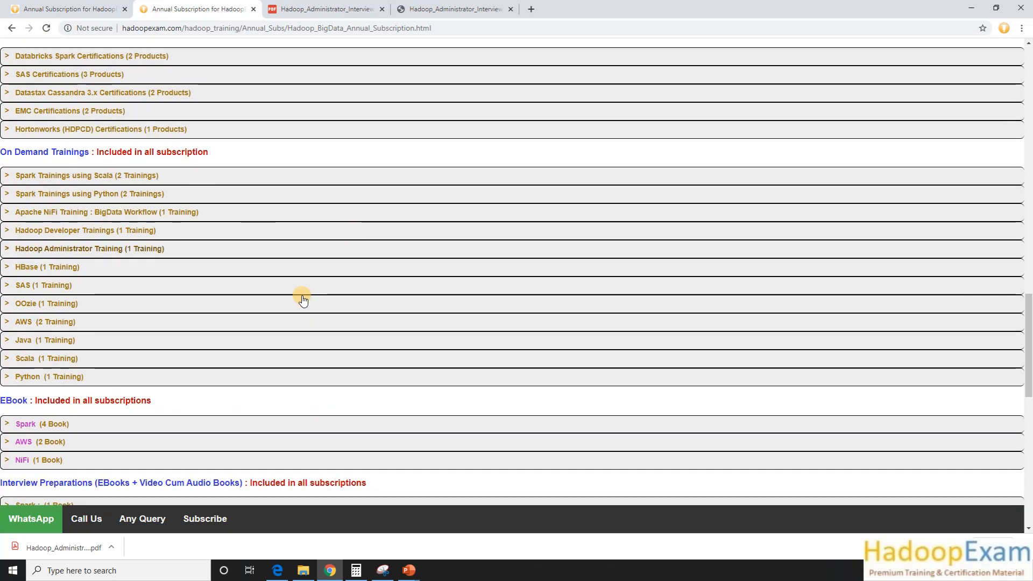
scroll("down", 3)
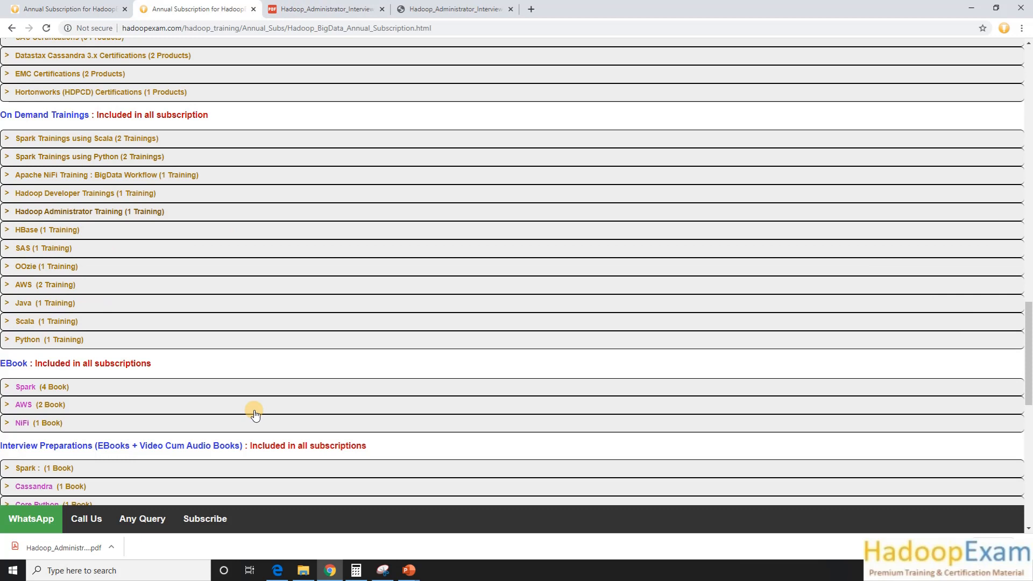
scroll("up", 3)
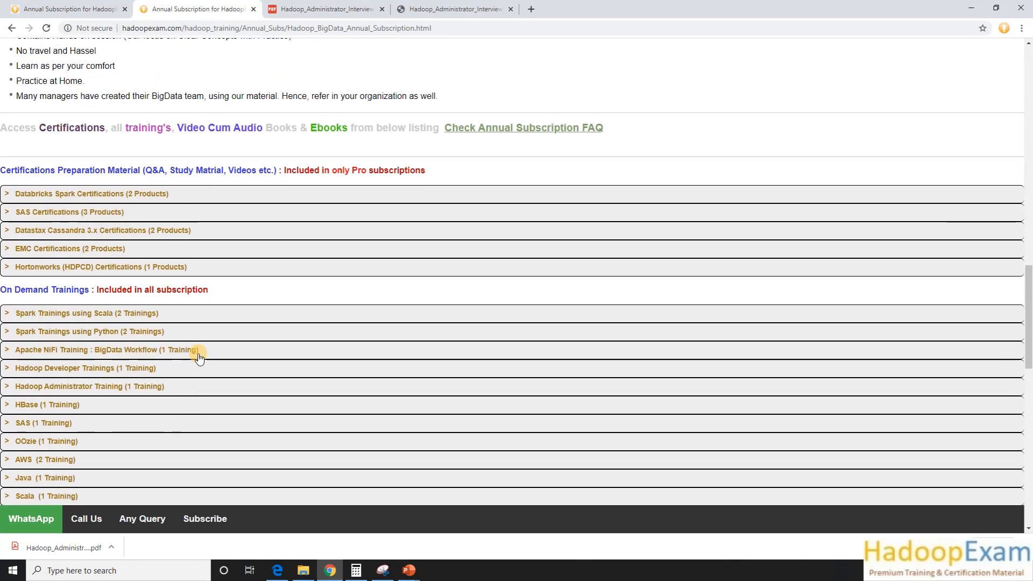
scroll("up", 3)
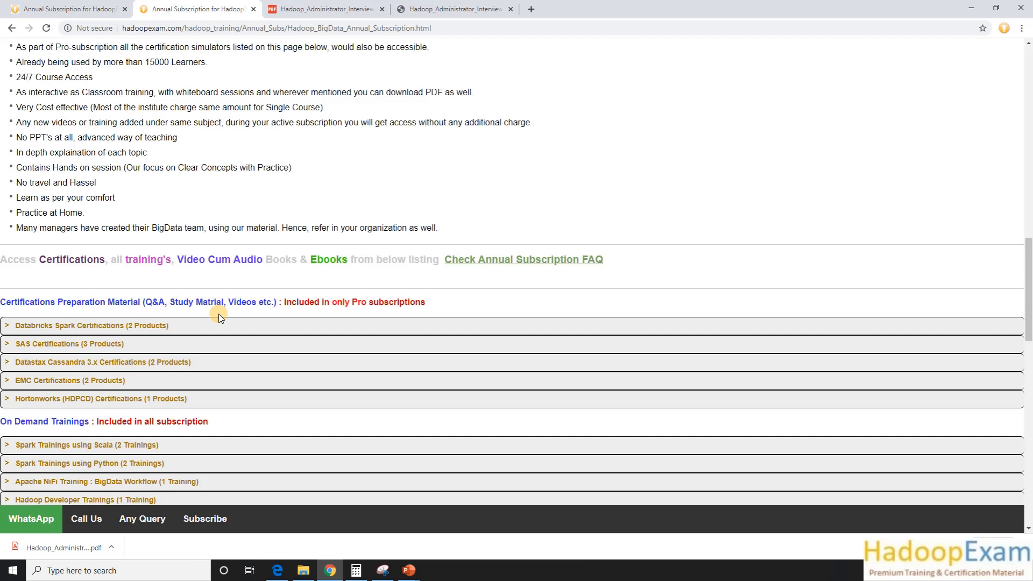
mouse_move(293, 387)
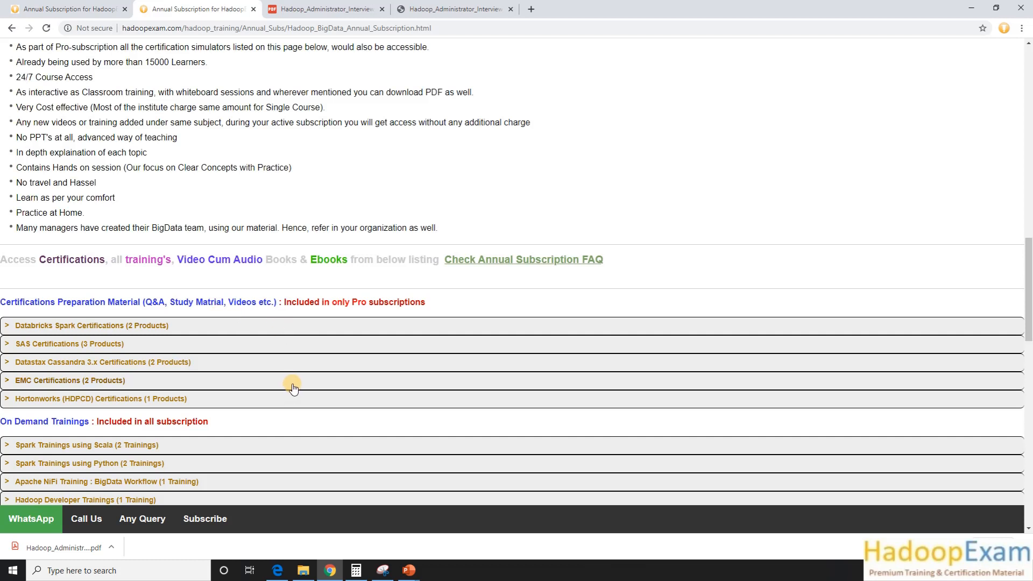
scroll("down", 3)
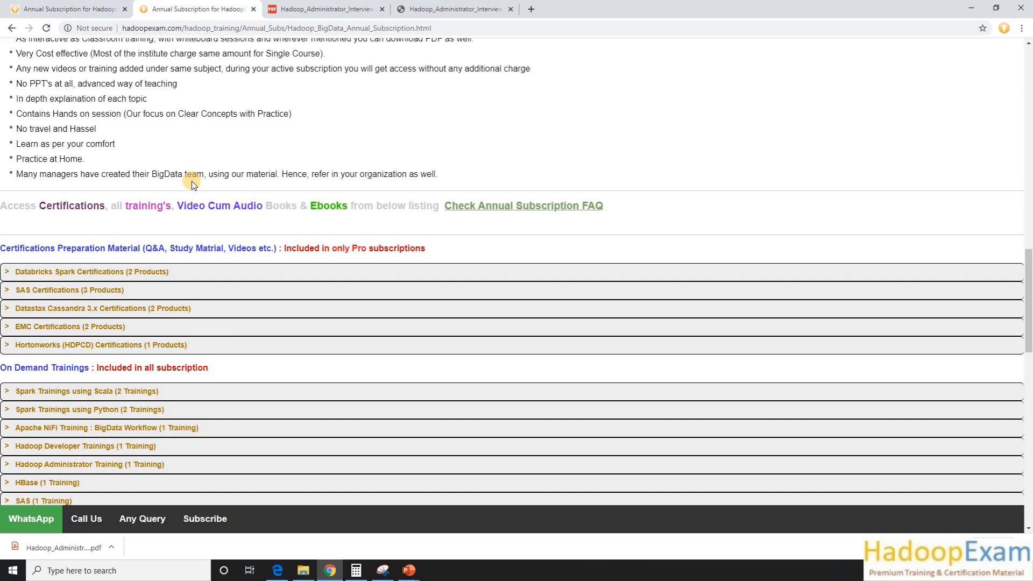
scroll("down", 3)
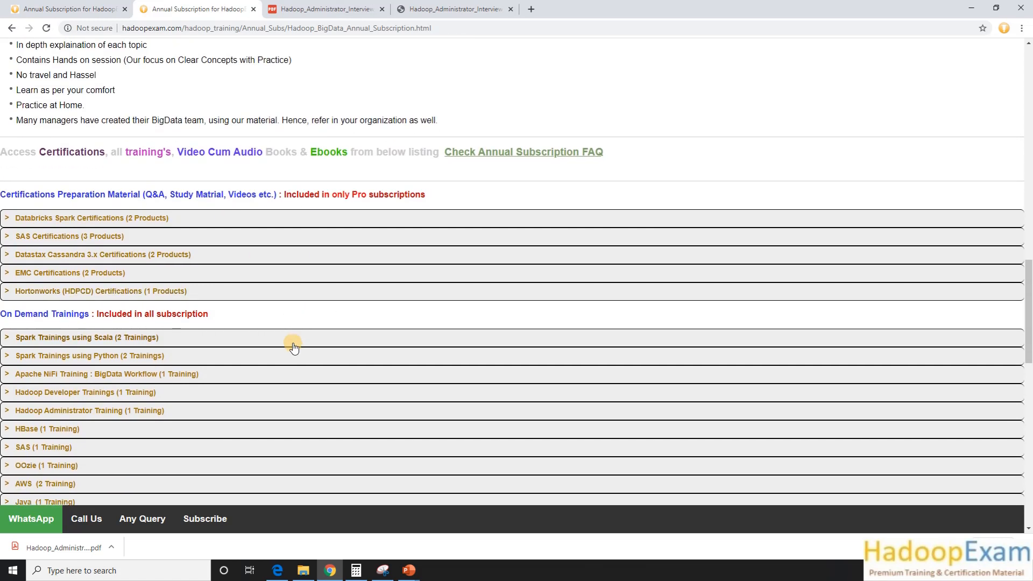
scroll("down", 3)
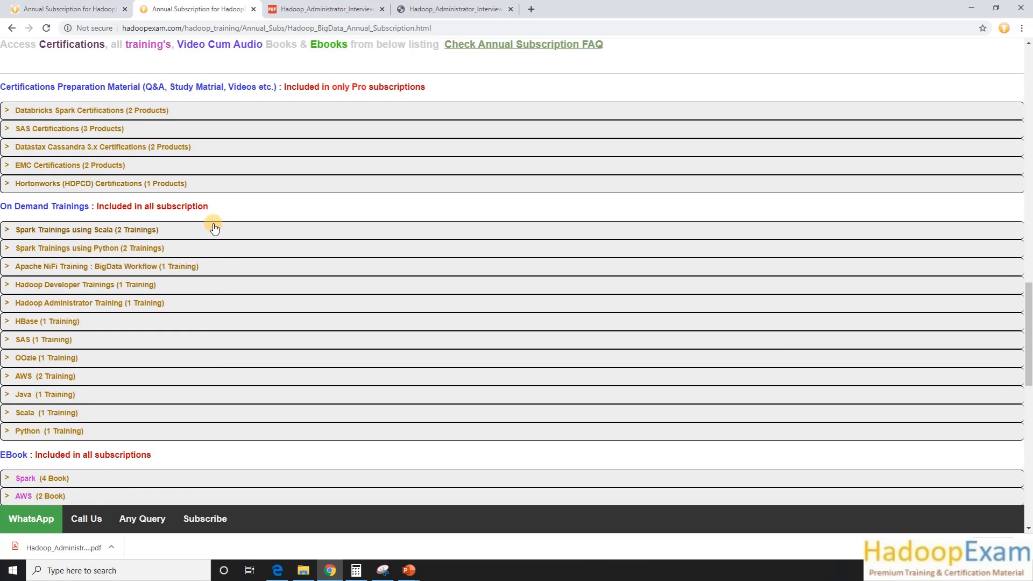
Expand 'Spark Trainings using Scala' and 'Spark Trainings using Python', then scroll to the EBook section.
left_click(86, 229)
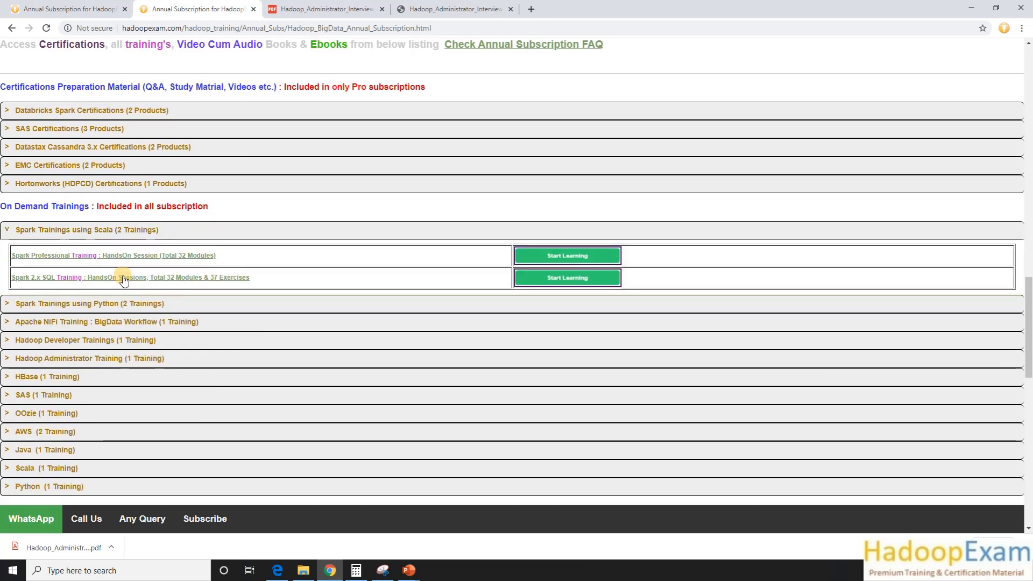
left_click(88, 303)
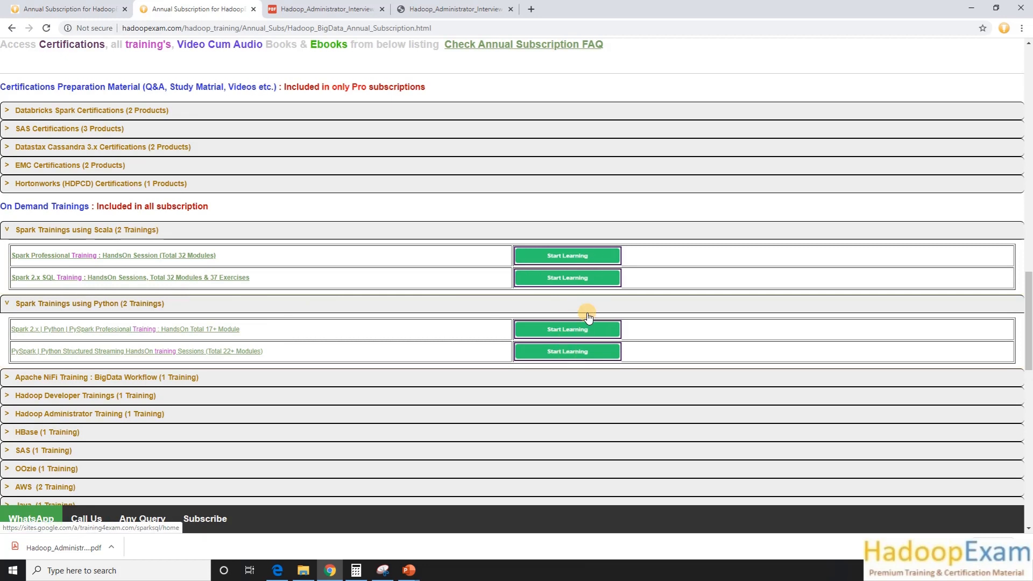
scroll("down", 3)
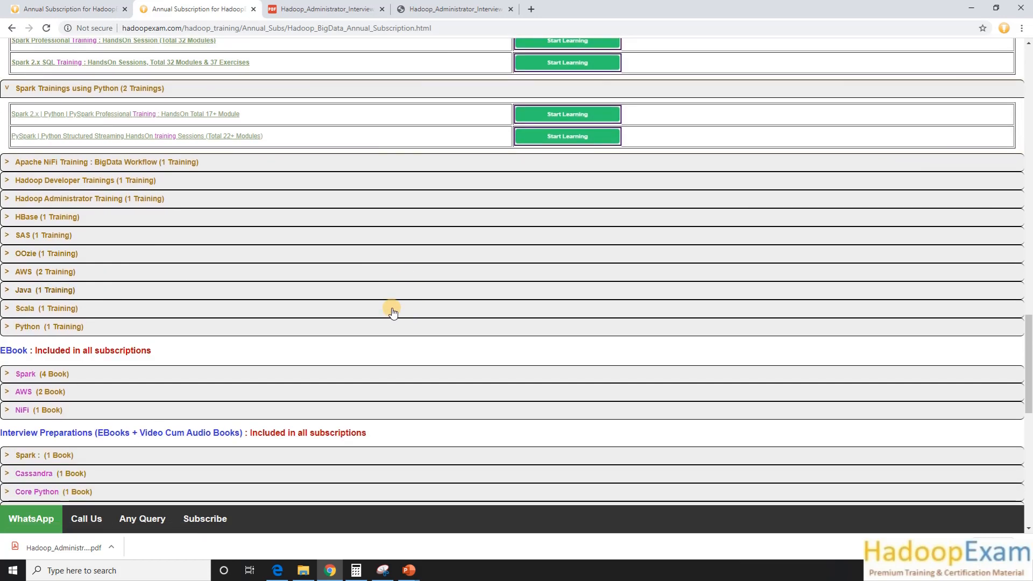
scroll("down", 3)
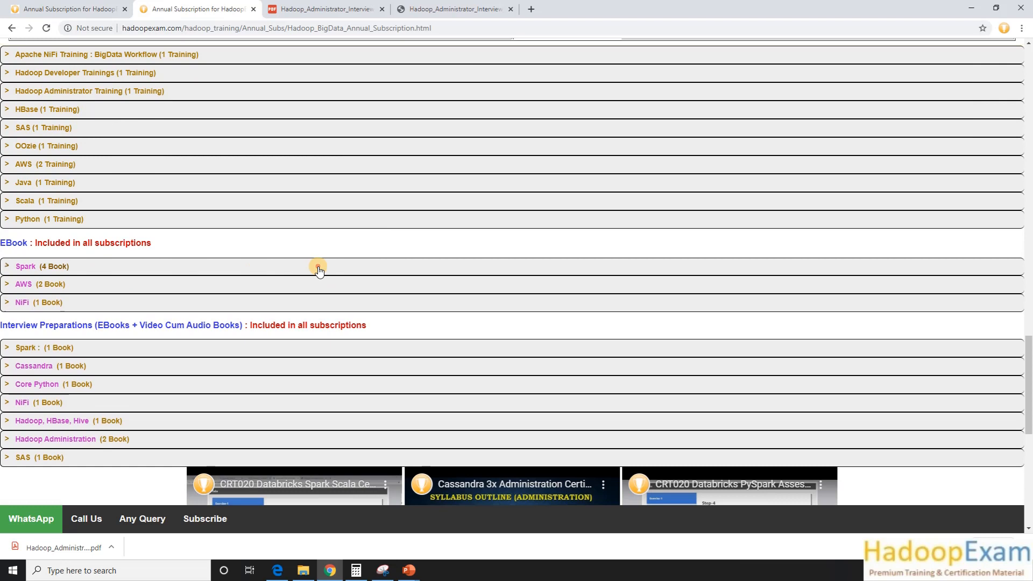
Expand the Spark and 'AWS (2 Book)' ebook groups under EBook.
left_click(25, 266)
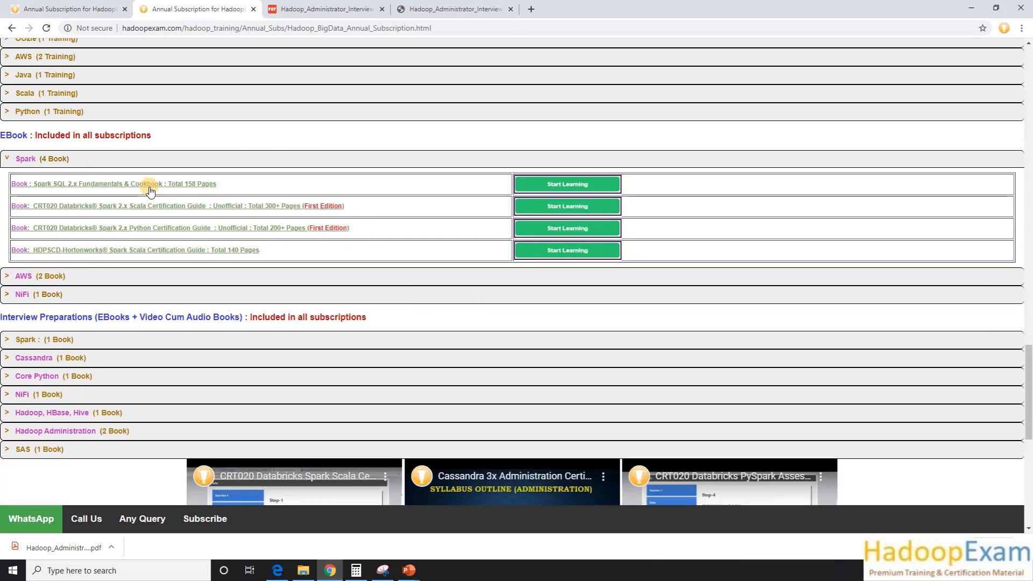
mouse_move(46, 293)
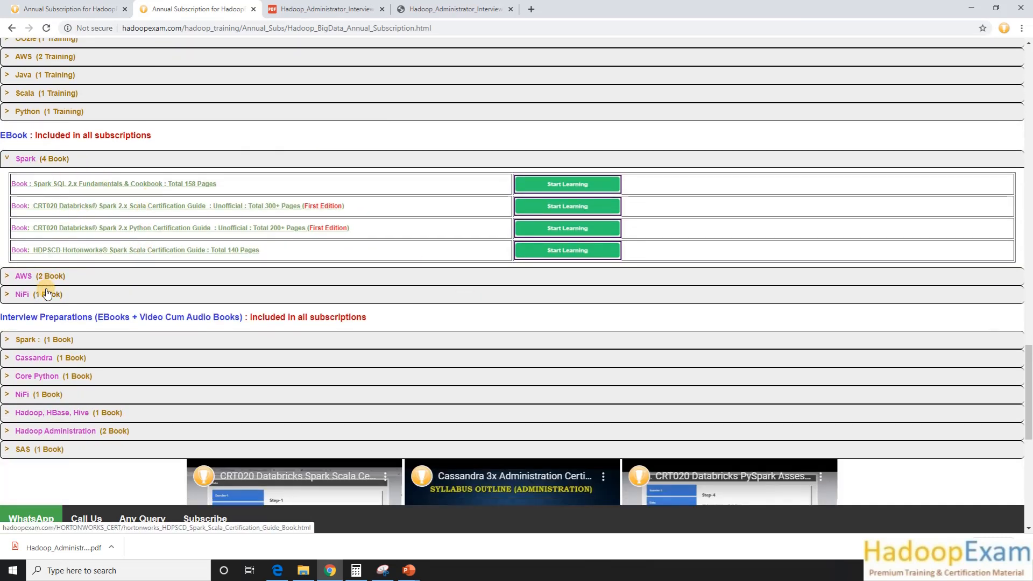
left_click(29, 276)
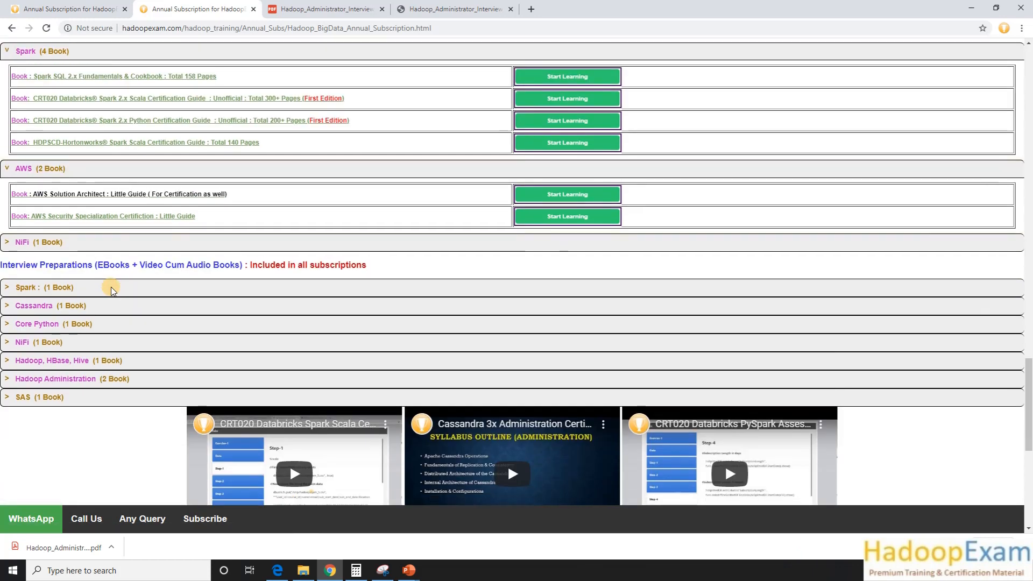
scroll("down", 3)
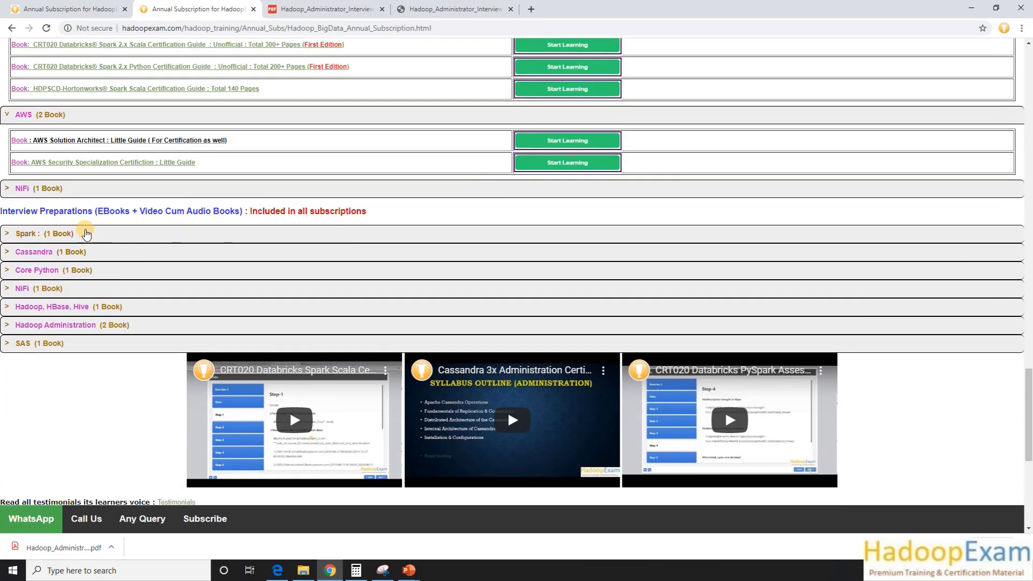
mouse_move(186, 241)
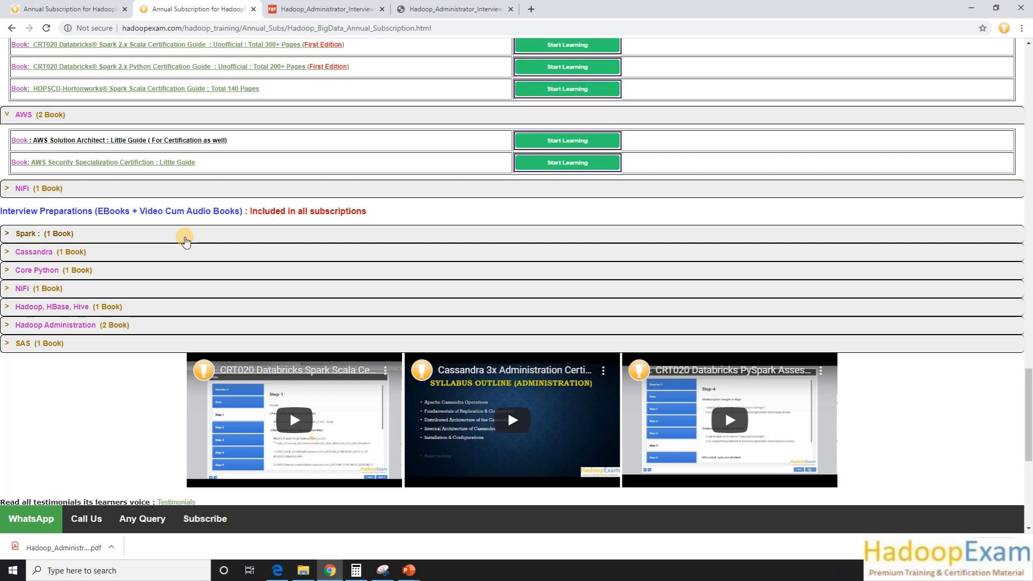
Expand Spark, Cassandra and Hadoop Administration interview preparations and open the Cloudera Enterprise admin ebook.
left_click(28, 233)
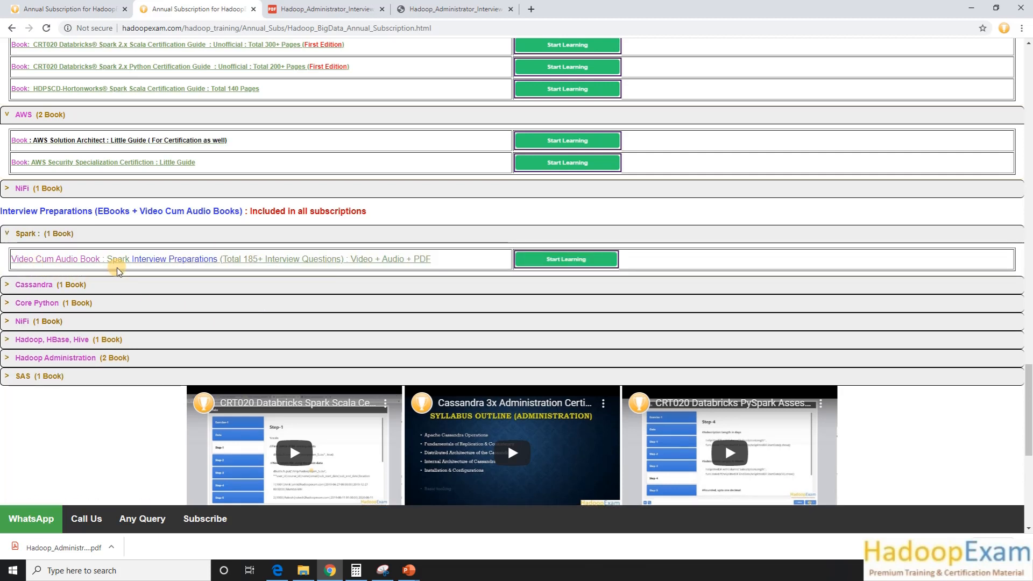
mouse_move(168, 277)
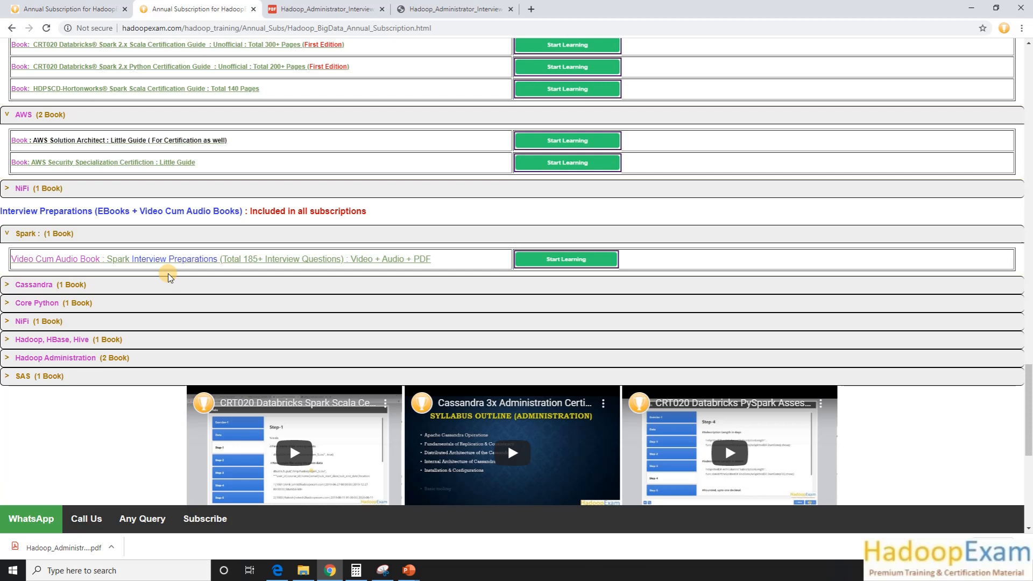
left_click(50, 285)
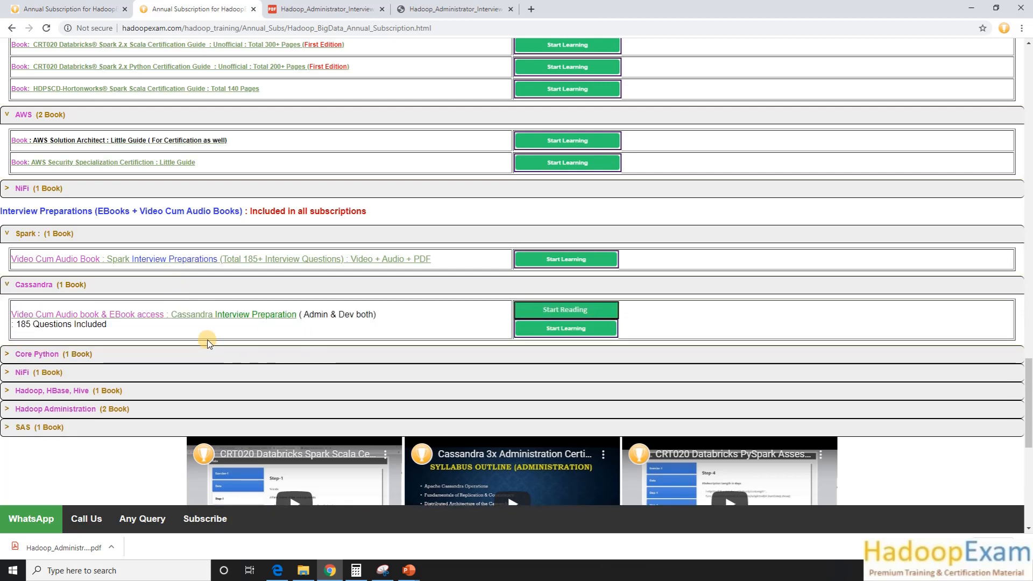
scroll("down", 3)
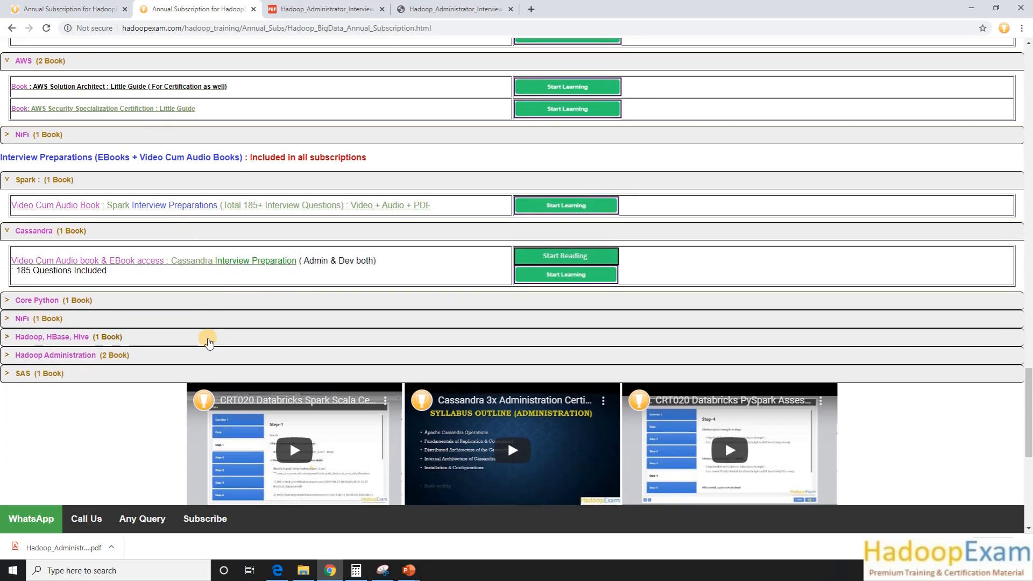
scroll("down", 3)
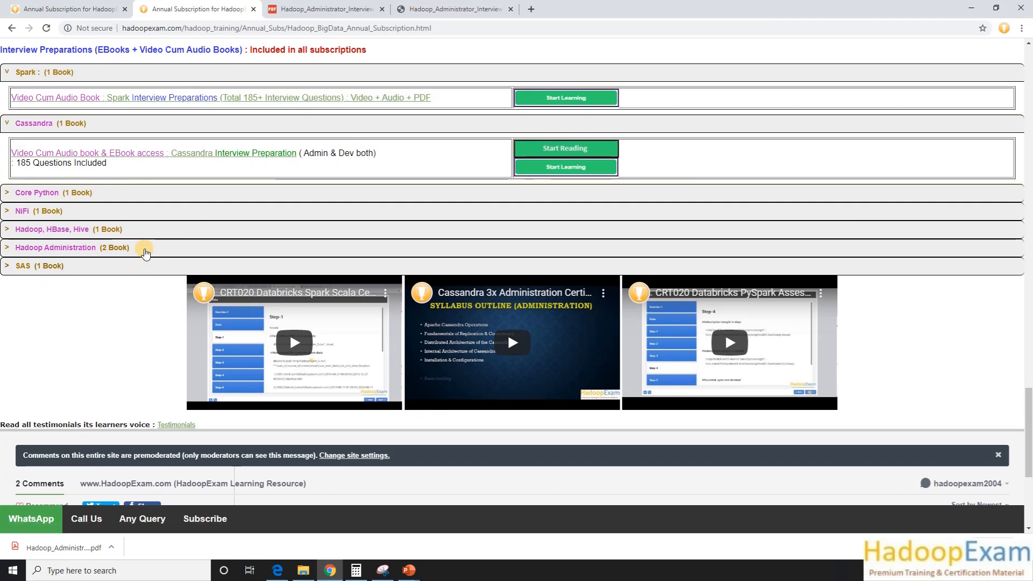
left_click(73, 247)
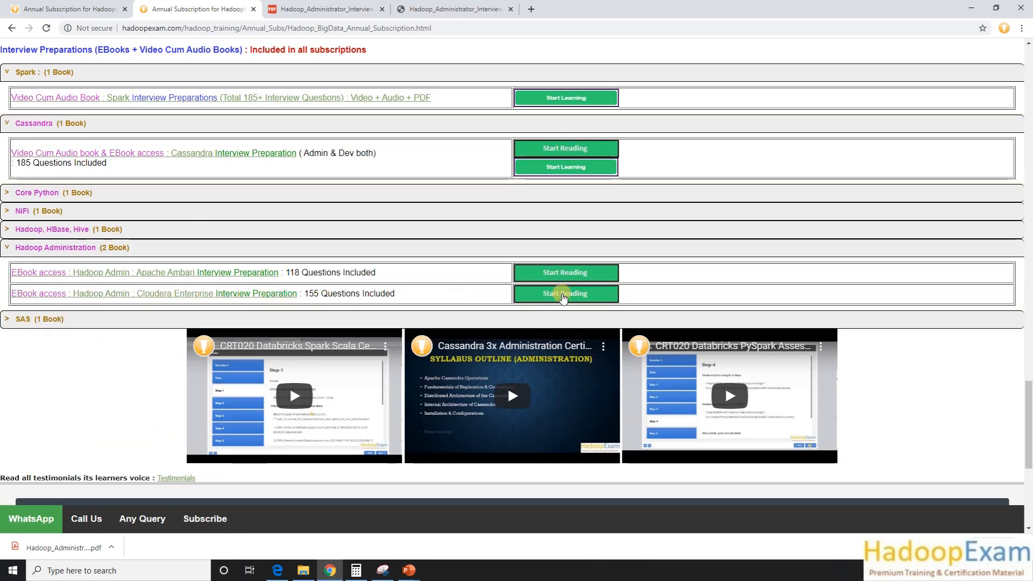
left_click(564, 293)
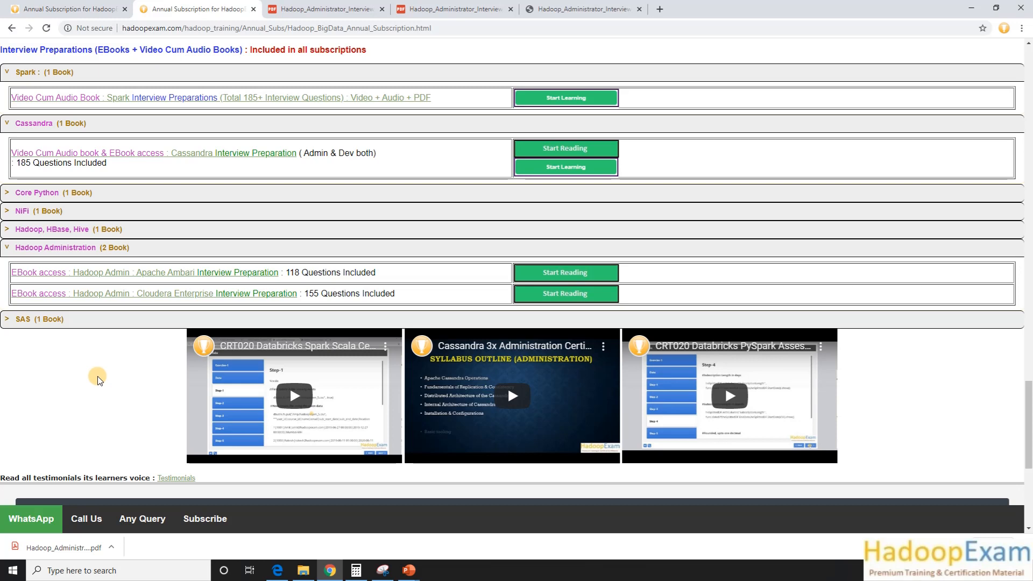
scroll("down", 3)
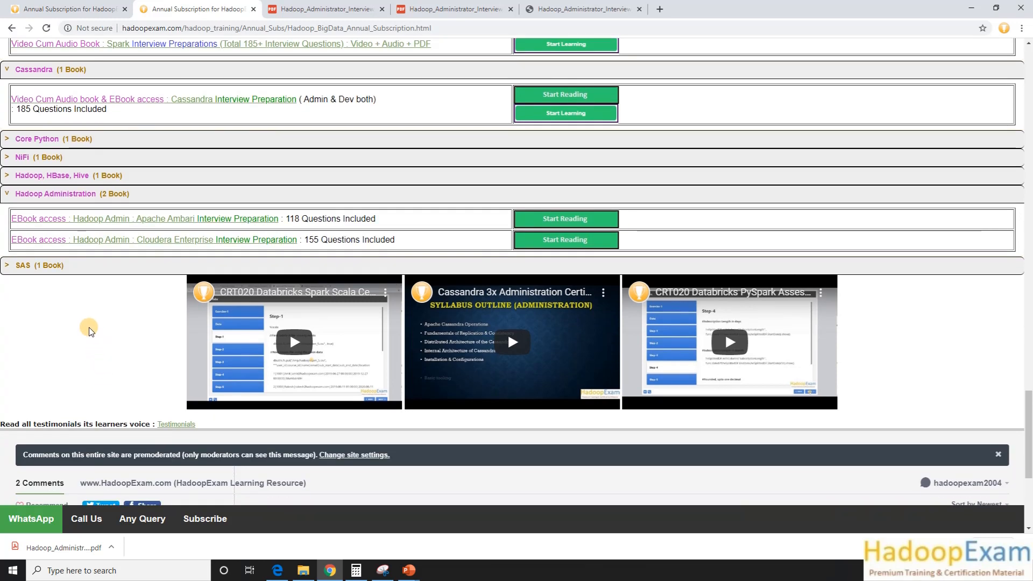
scroll("up", 3)
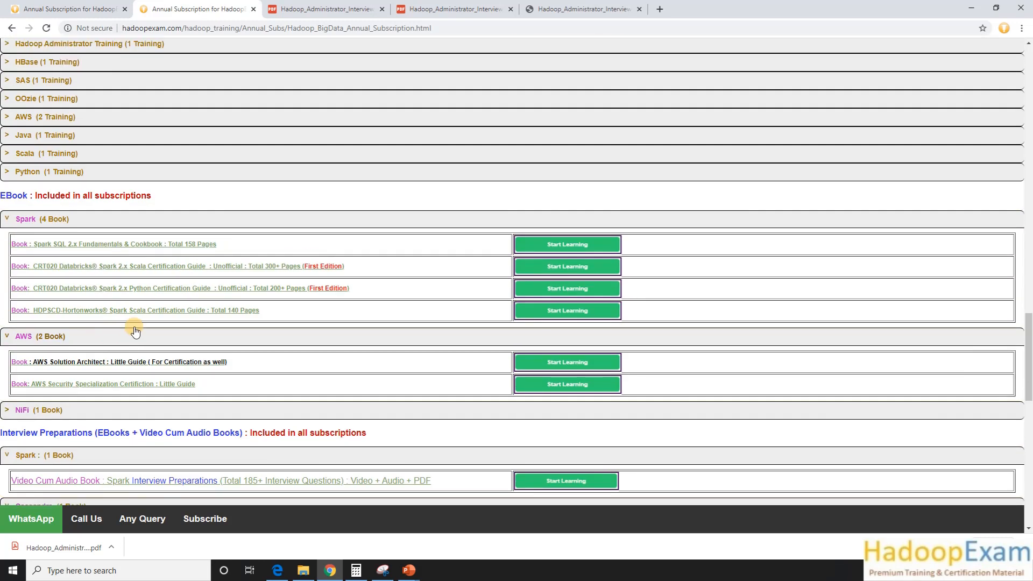
scroll("up", 3)
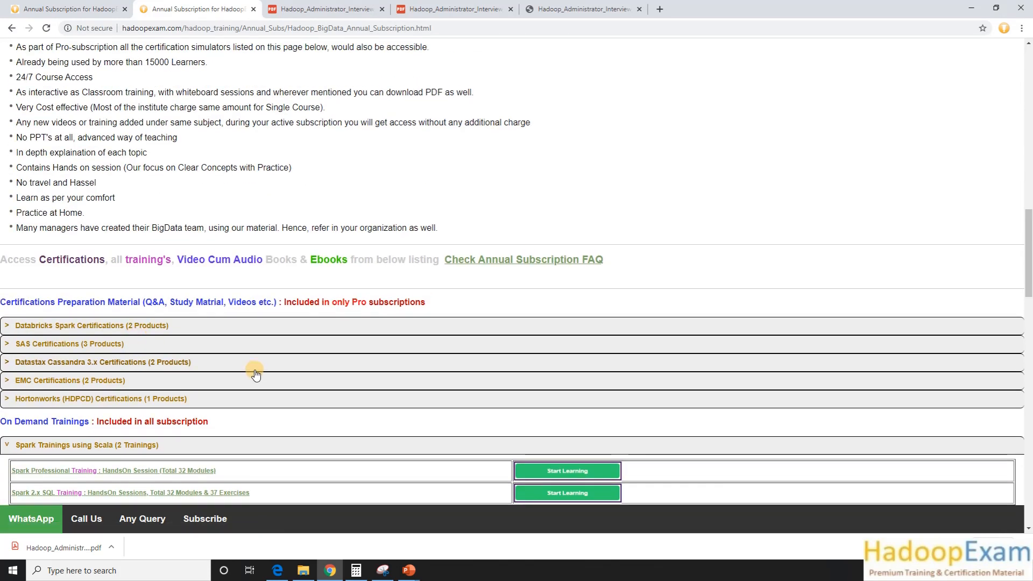
scroll("down", 3)
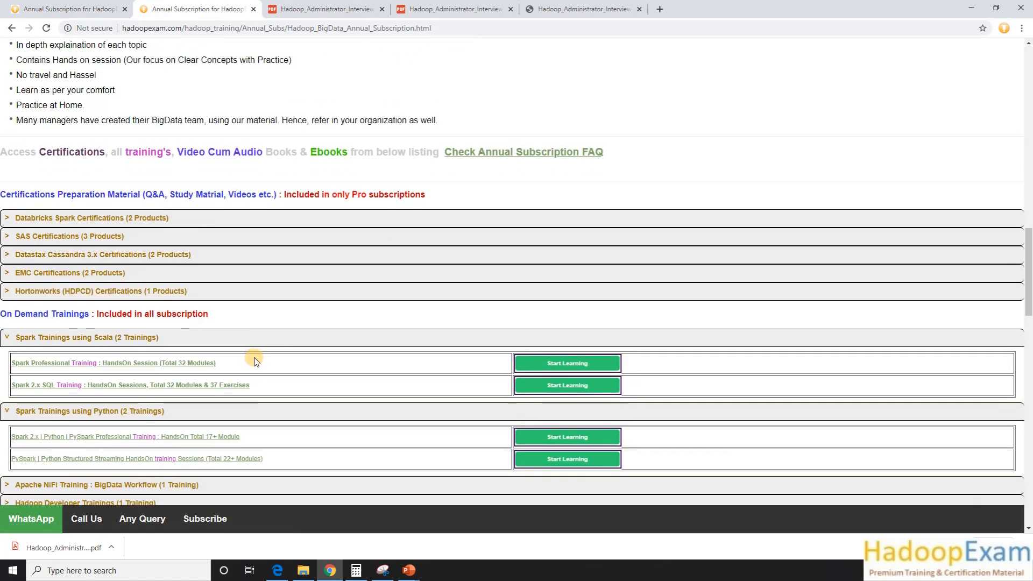
mouse_move(257, 349)
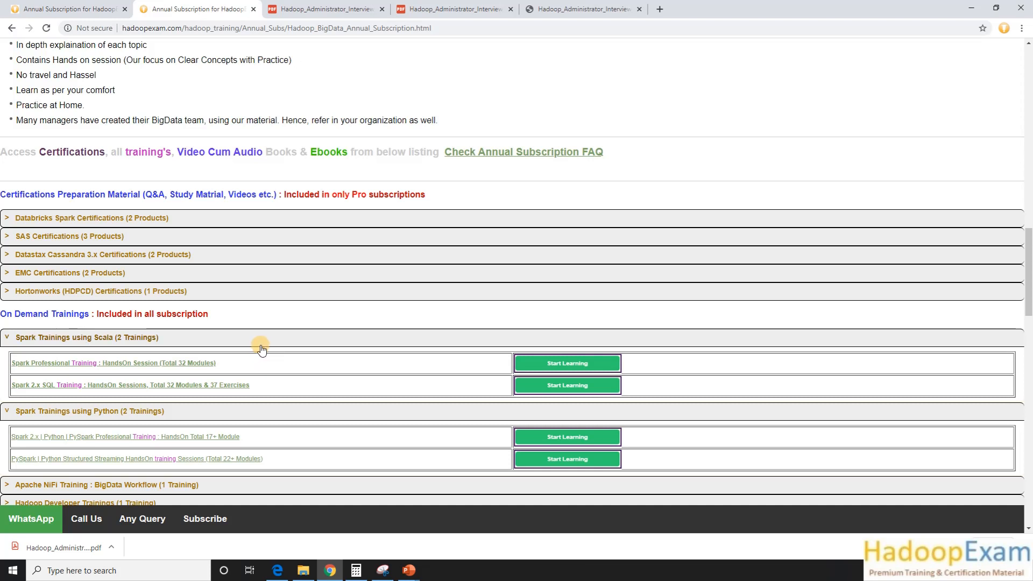
mouse_move(273, 292)
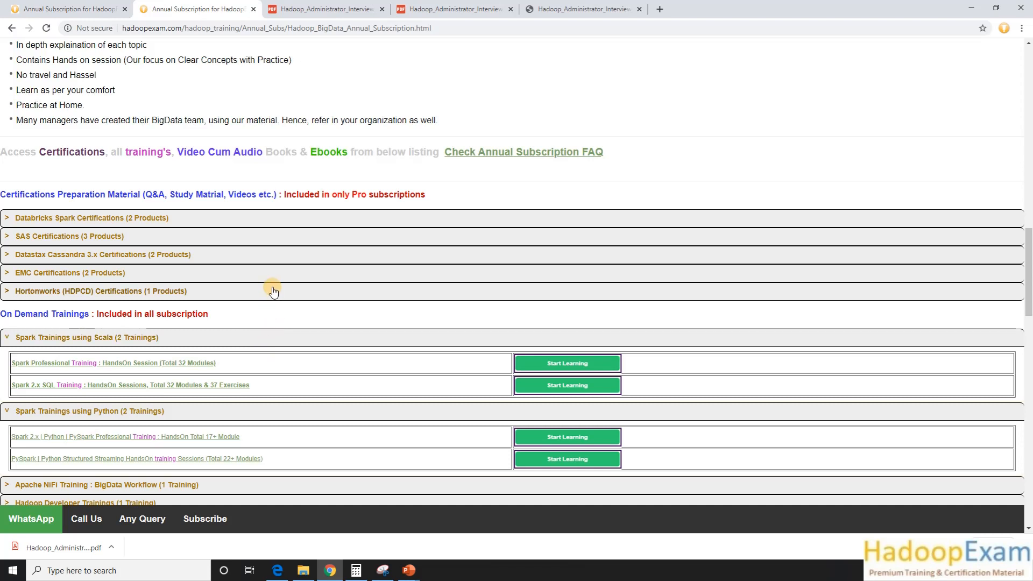
scroll("down", 3)
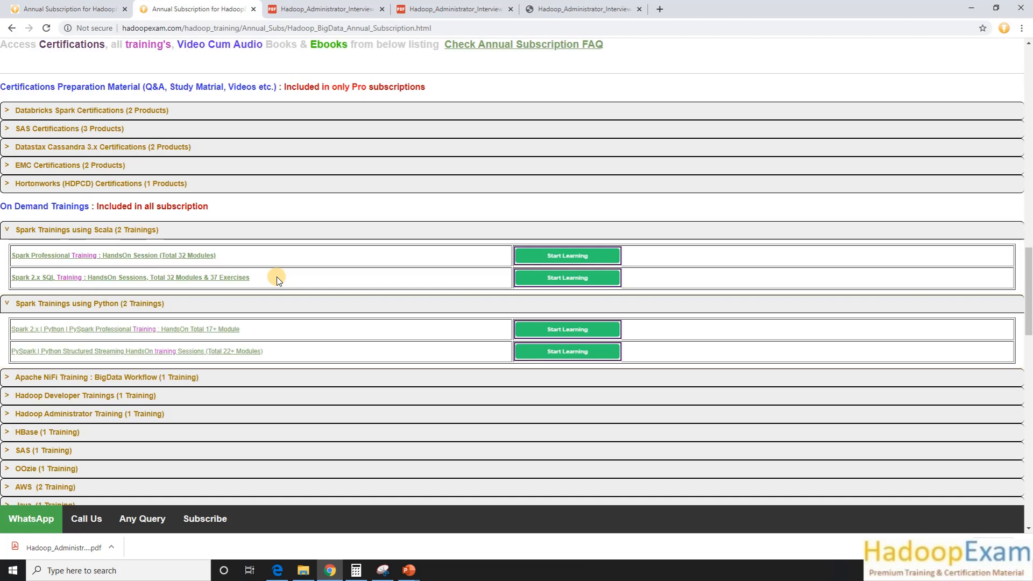
mouse_move(287, 281)
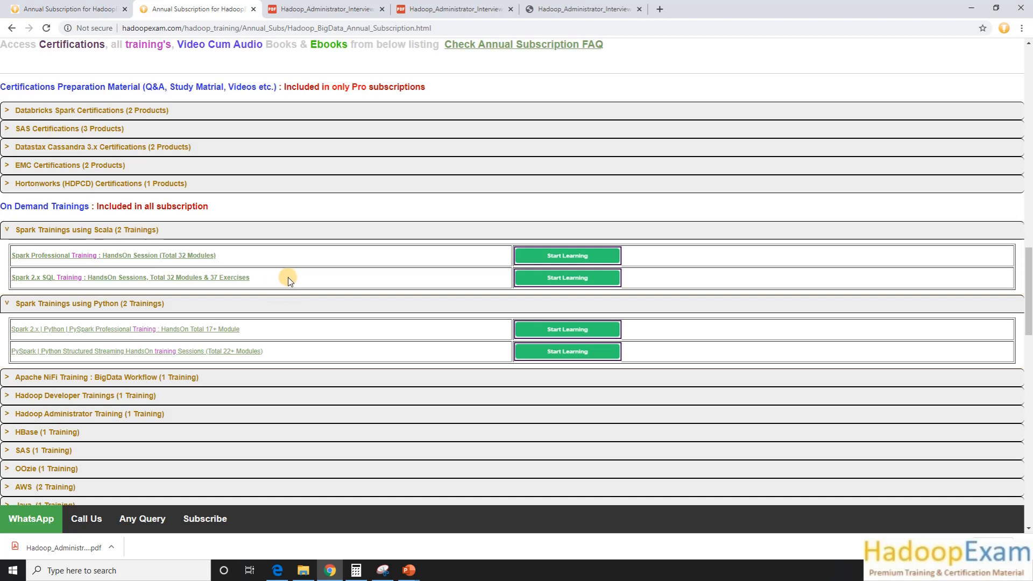
mouse_move(300, 285)
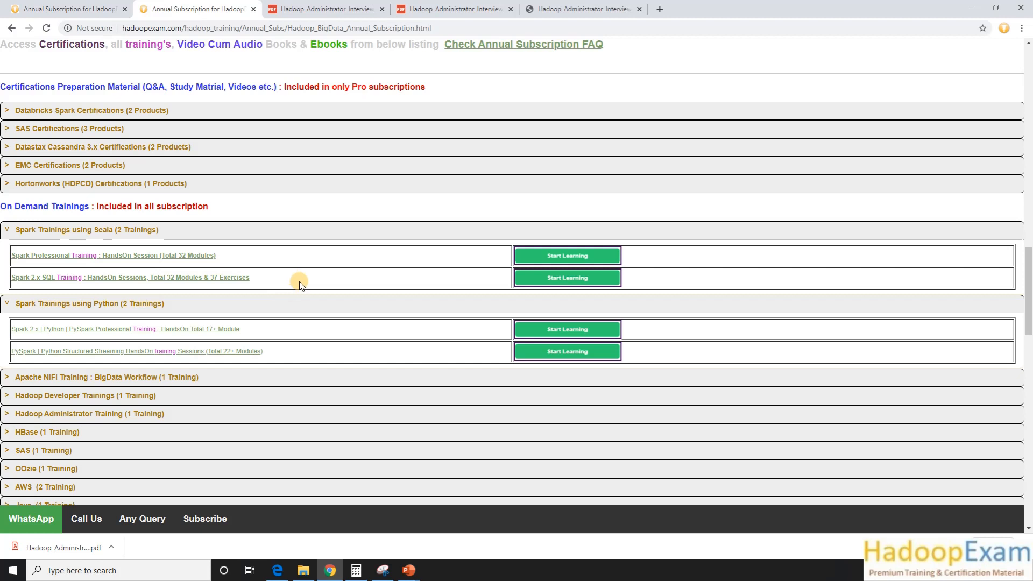
mouse_move(349, 309)
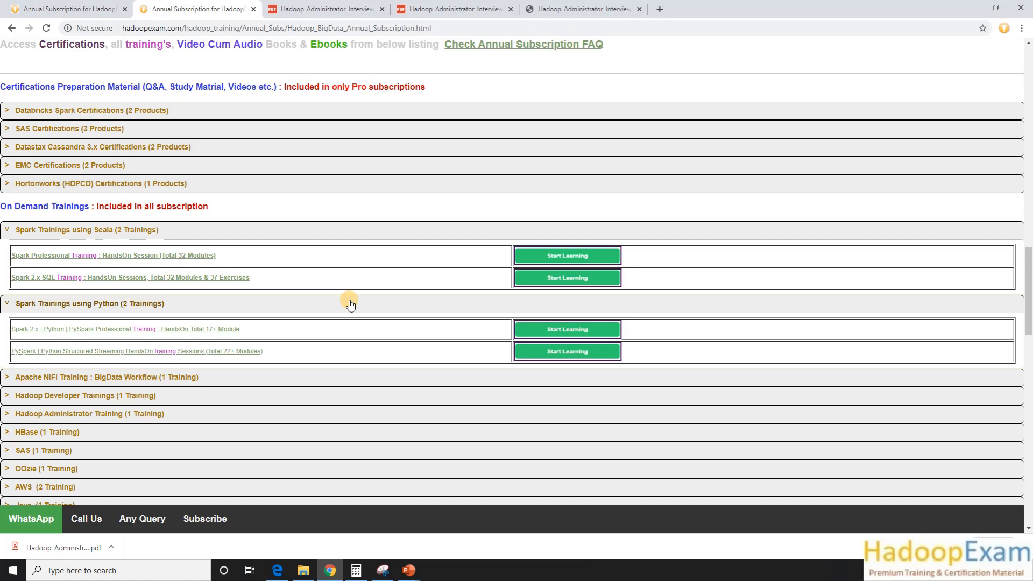
scroll("up", 3)
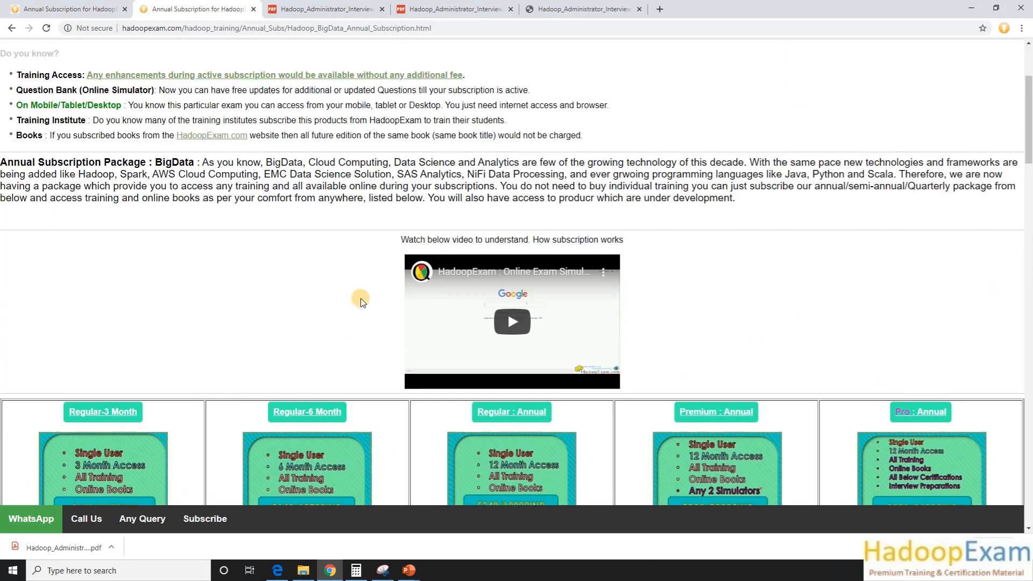
scroll("up", 3)
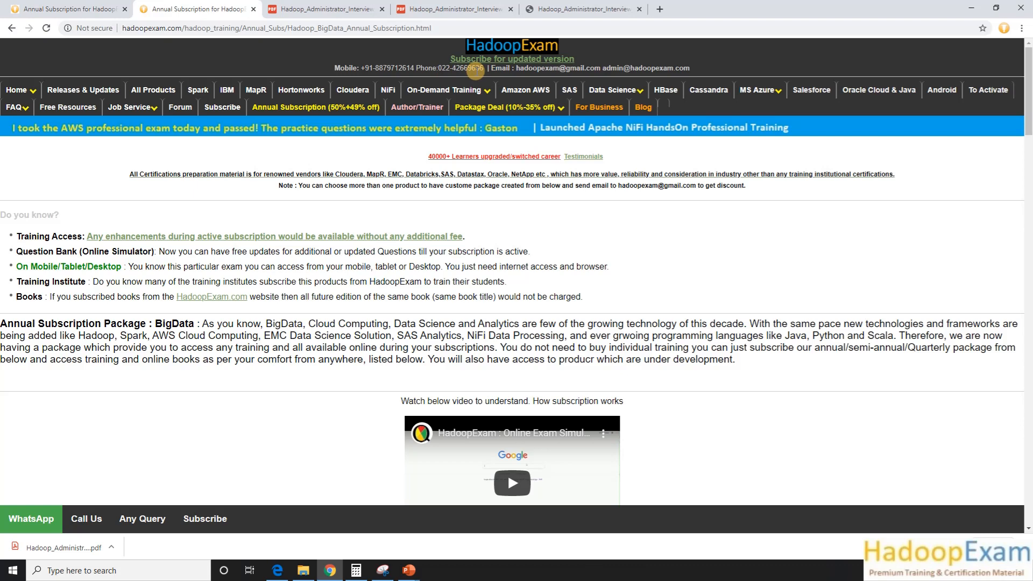
mouse_move(212, 284)
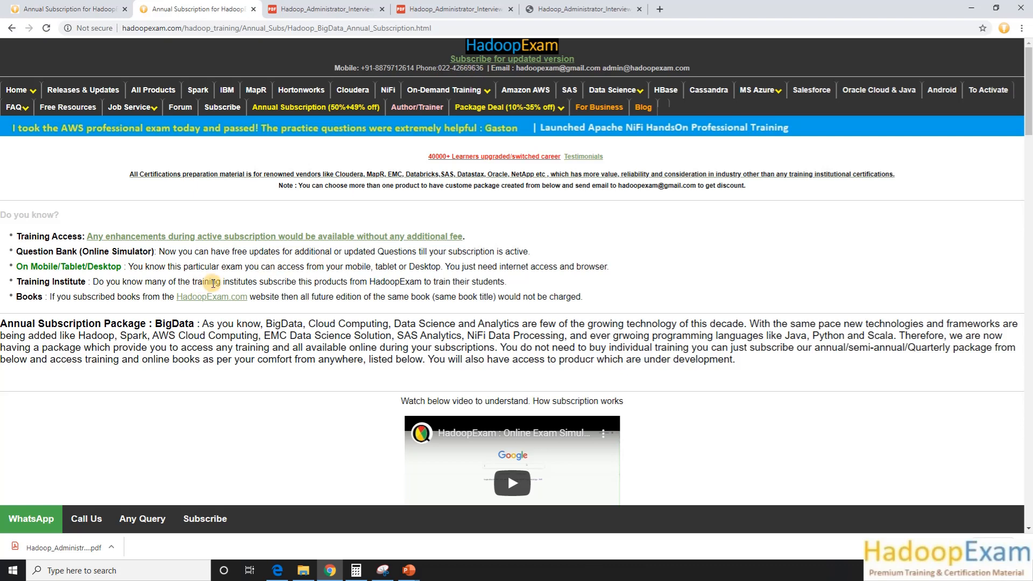
scroll("down", 3)
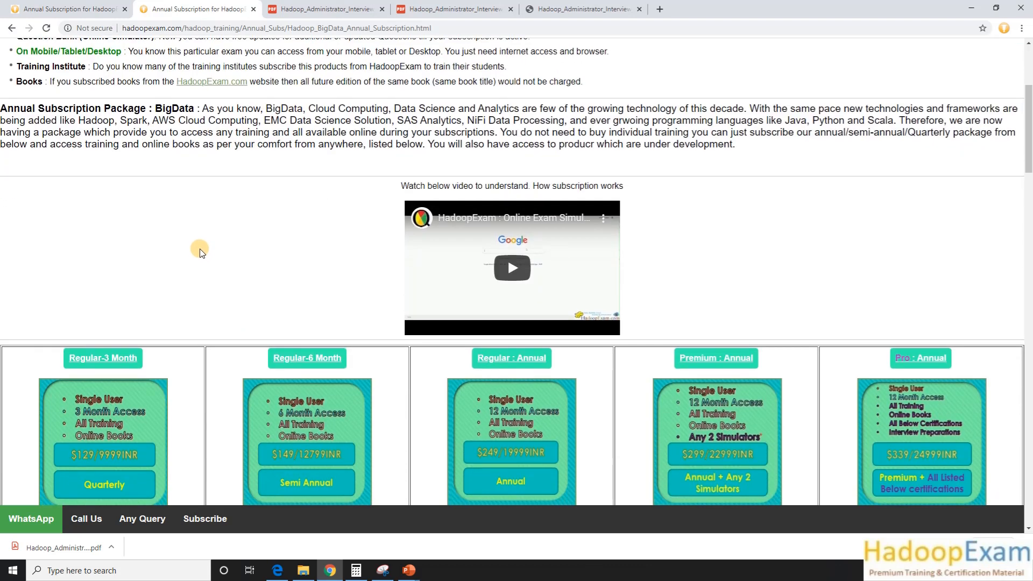